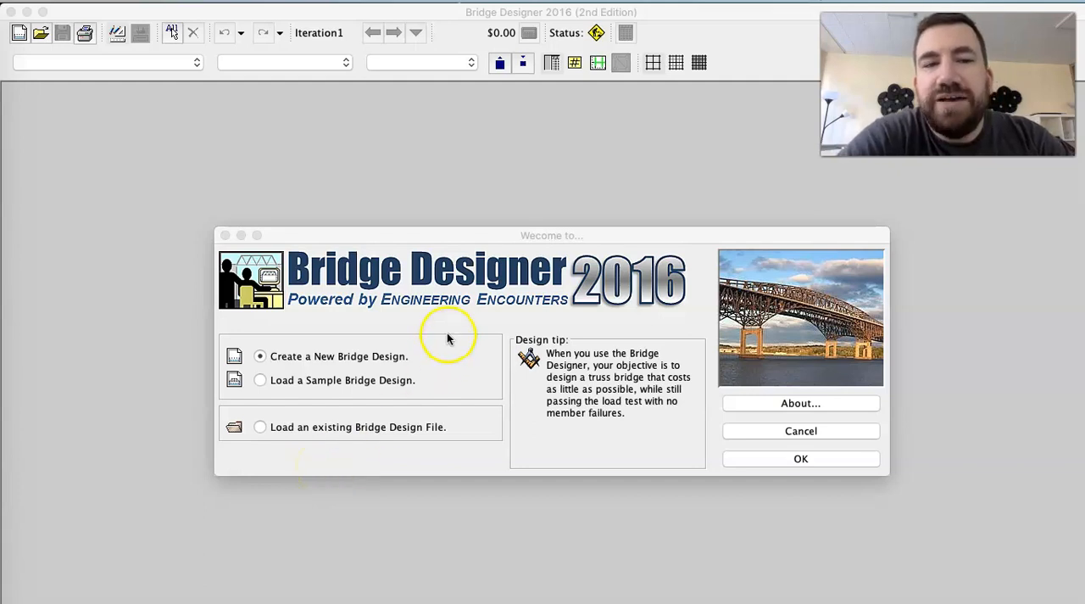
{"action": "mouse_move", "coordinate": [216, 180]}
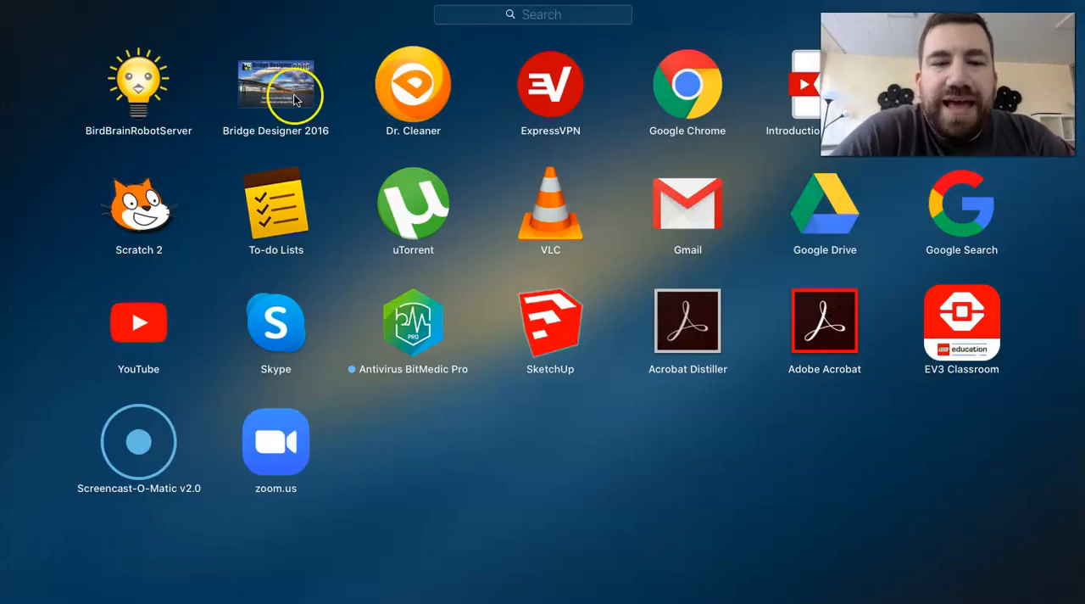
{"action": "mouse_move", "coordinate": [288, 101]}
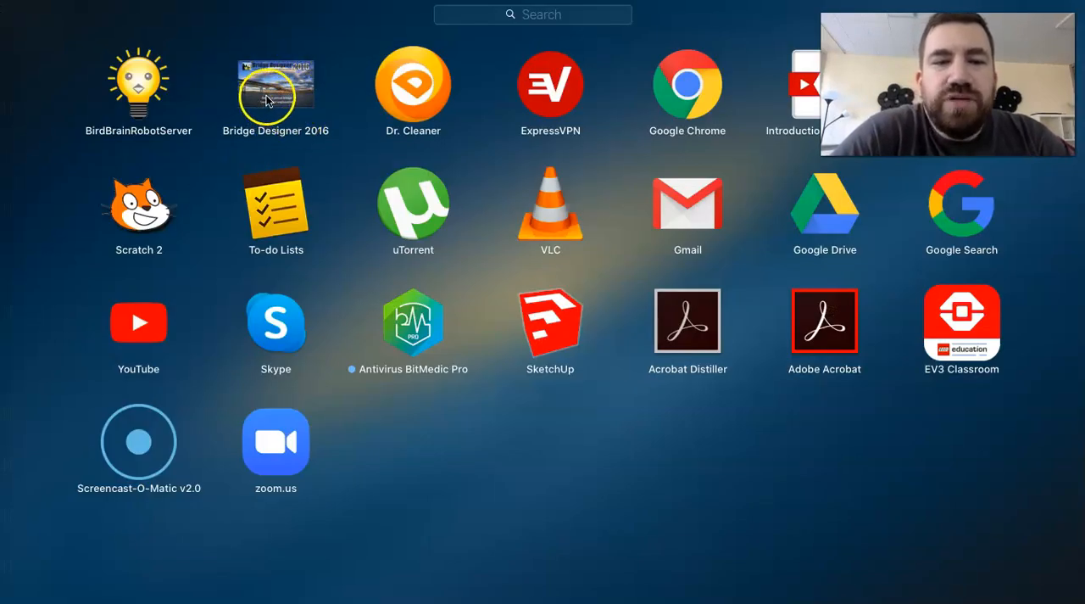
- Open the Bridge Designer 2016 download page from the bridgecontest.org link in the planning doc
{"action": "double_click", "coordinate": [276, 87]}
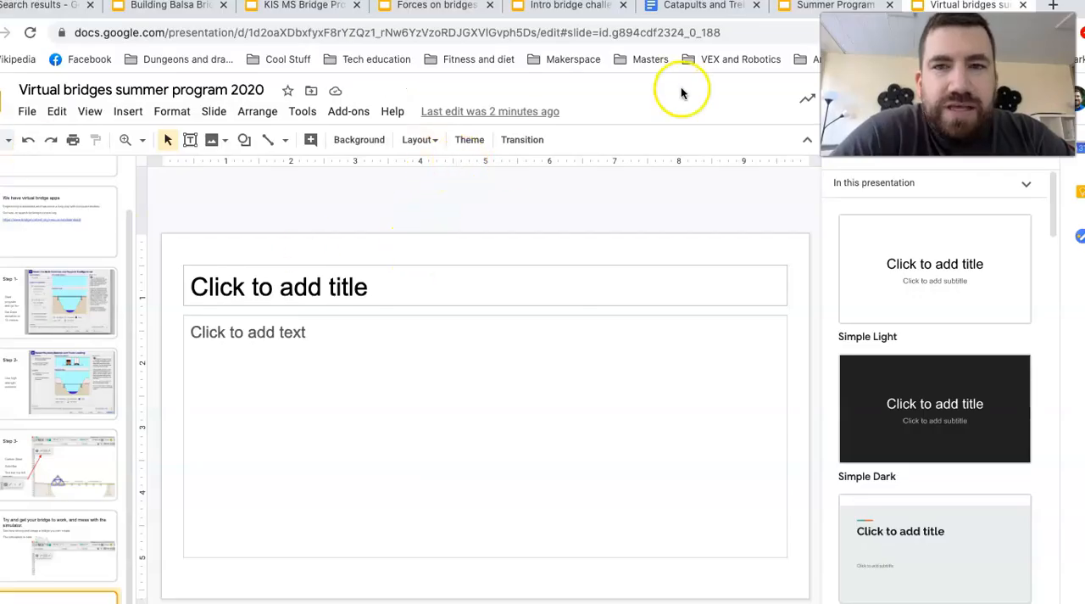
{"action": "left_click", "coordinate": [701, 5]}
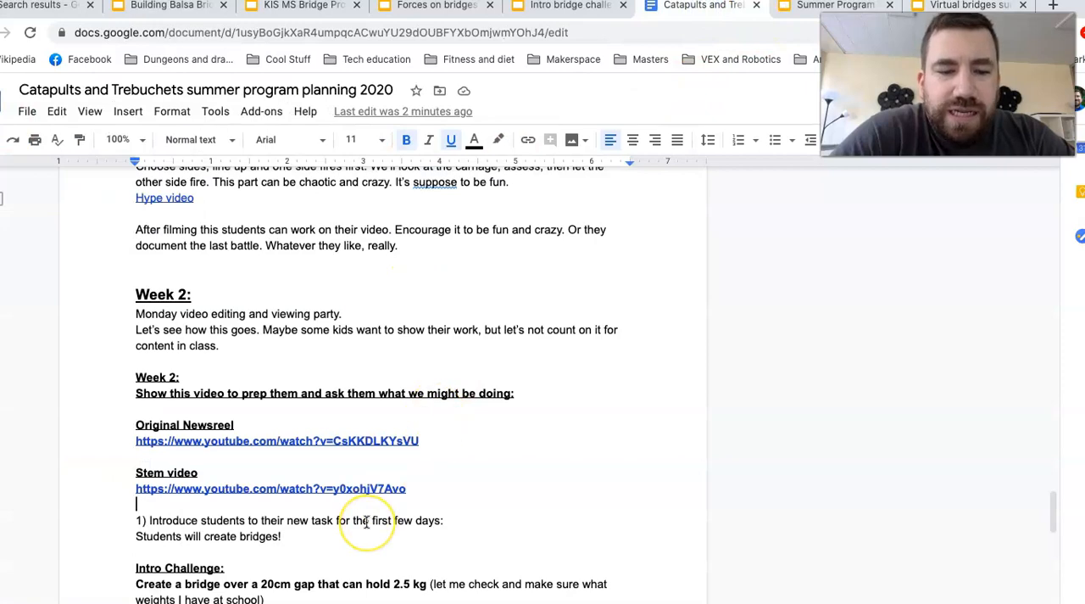
{"action": "scroll", "scroll_direction": "down", "scroll_amount": 3}
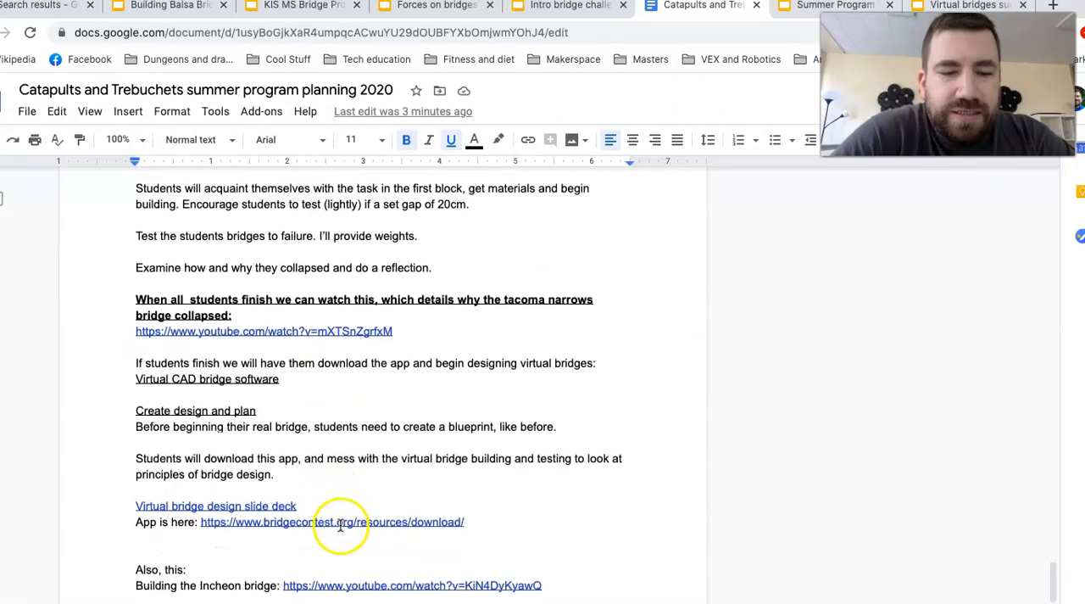
{"action": "left_click", "coordinate": [332, 522]}
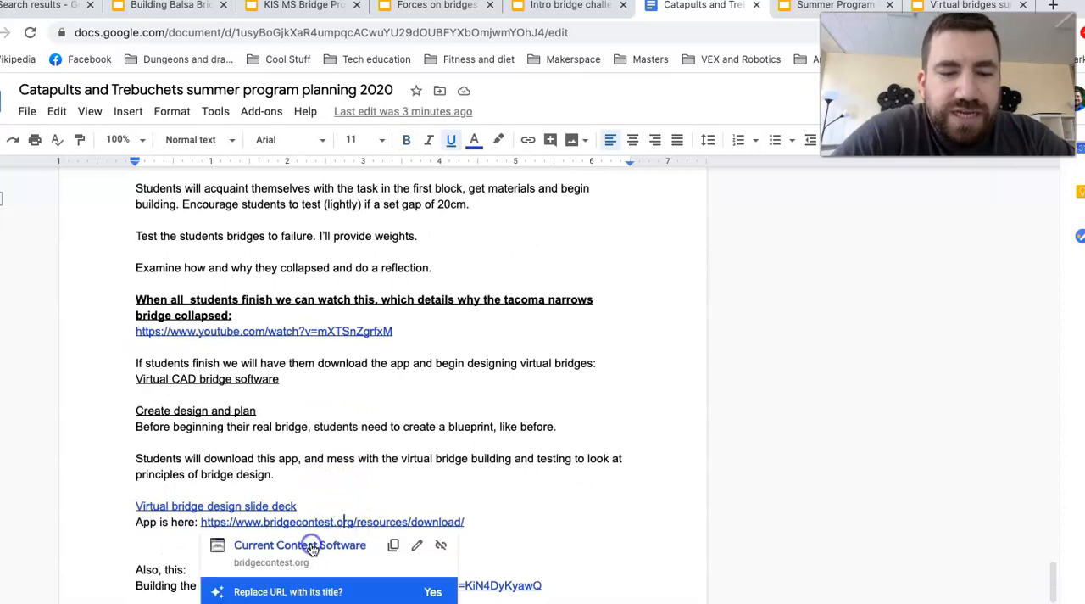
{"action": "left_click", "coordinate": [331, 521]}
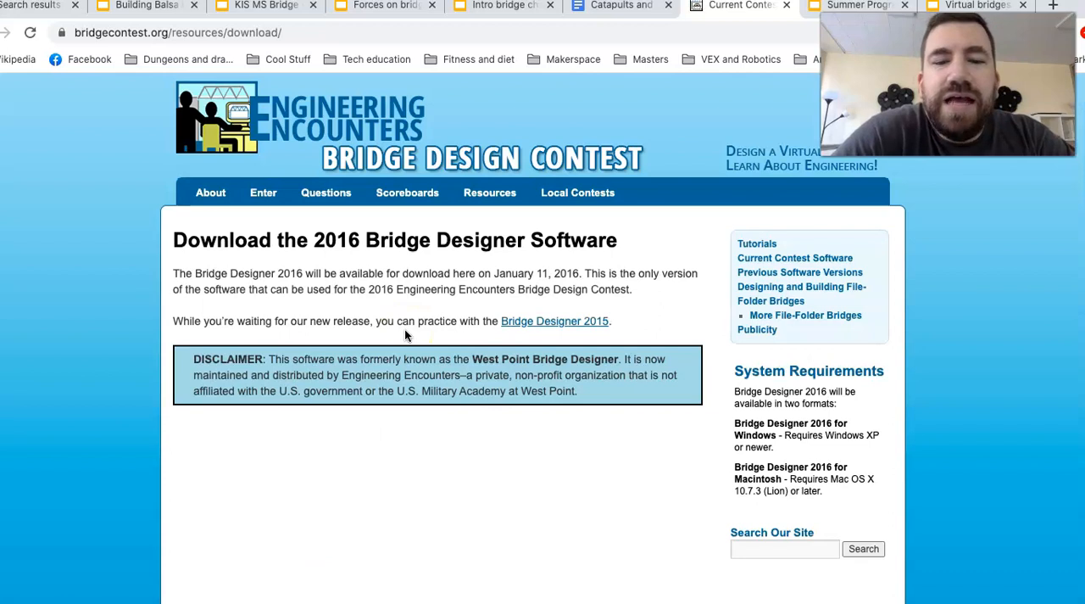
{"action": "mouse_move", "coordinate": [691, 498]}
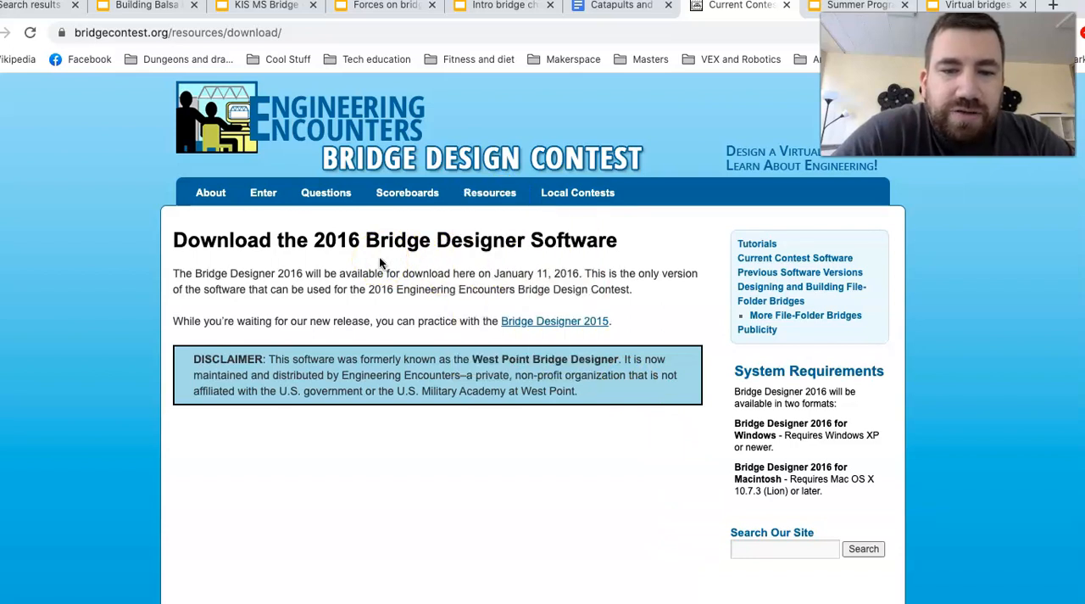
{"action": "mouse_move", "coordinate": [383, 267]}
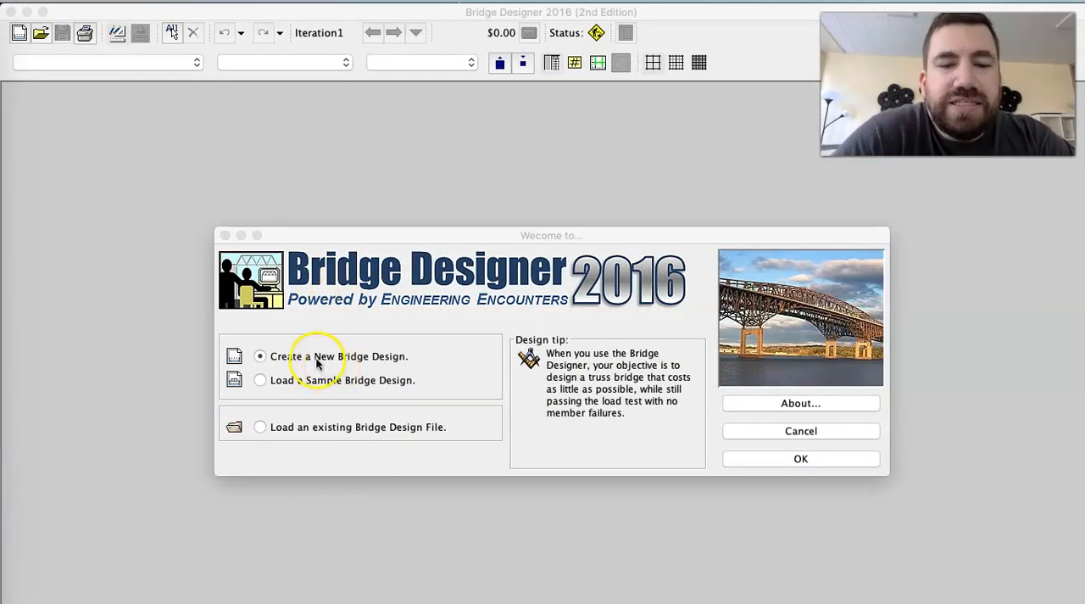
{"action": "mouse_move", "coordinate": [314, 354]}
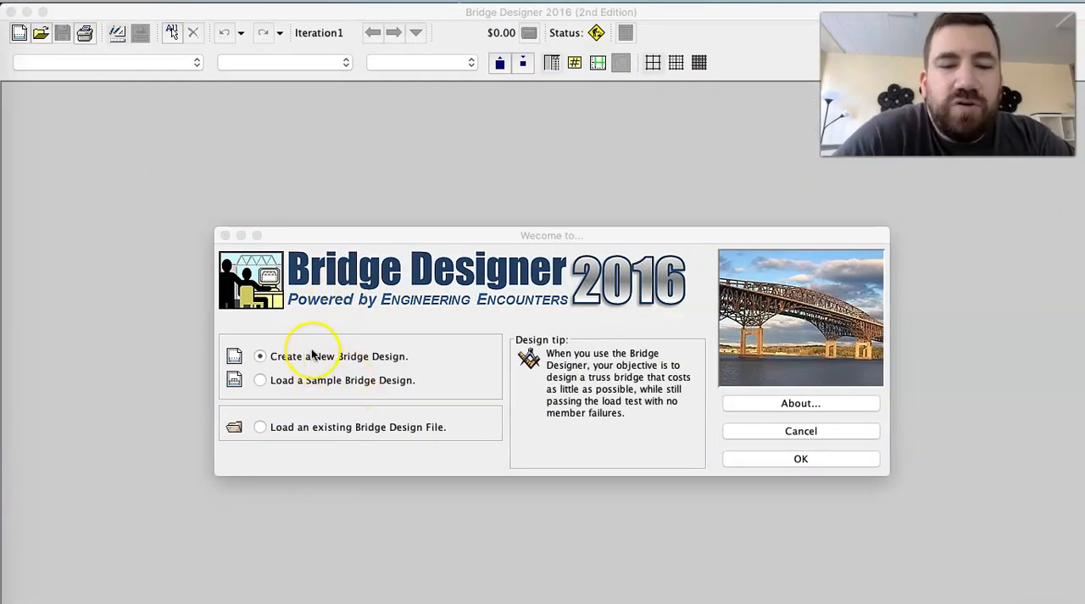
- Accept Create a New Bridge Design to reach setup wizard step 1
{"action": "left_click", "coordinate": [800, 457]}
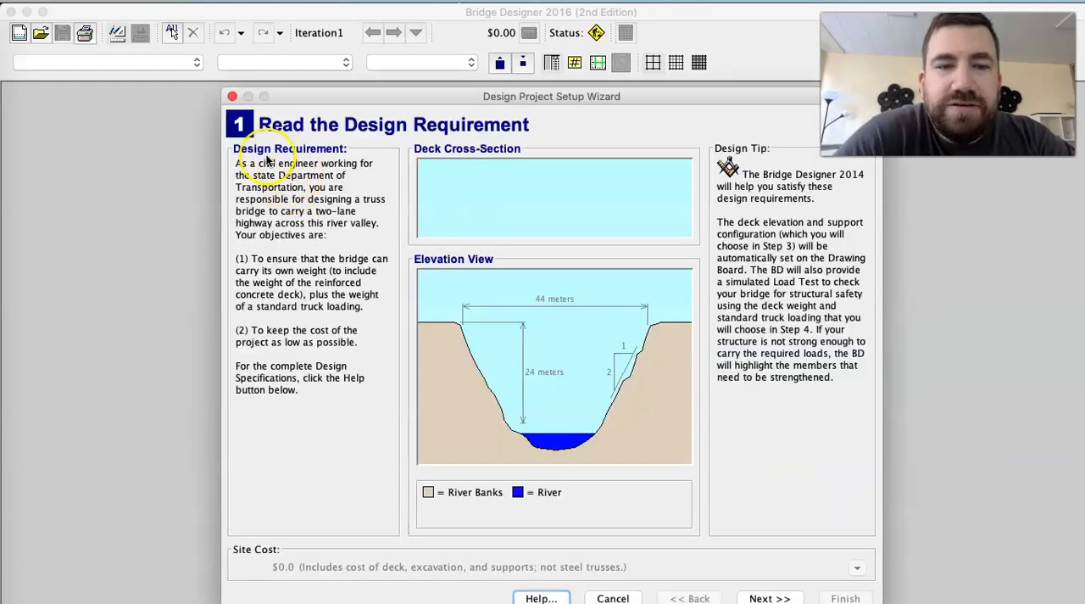
{"action": "mouse_move", "coordinate": [356, 211]}
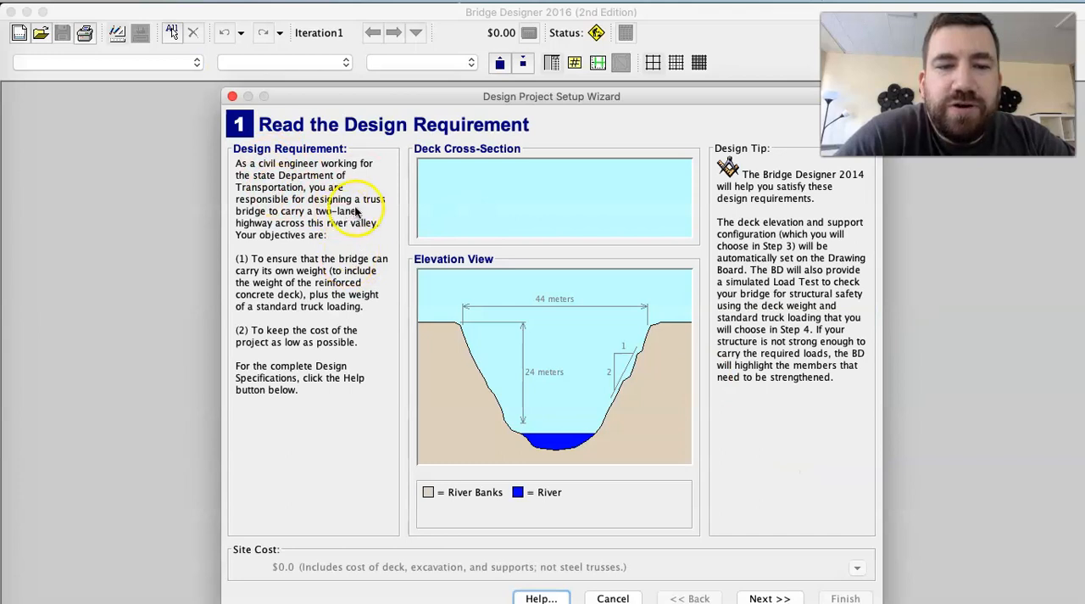
{"action": "mouse_move", "coordinate": [479, 339]}
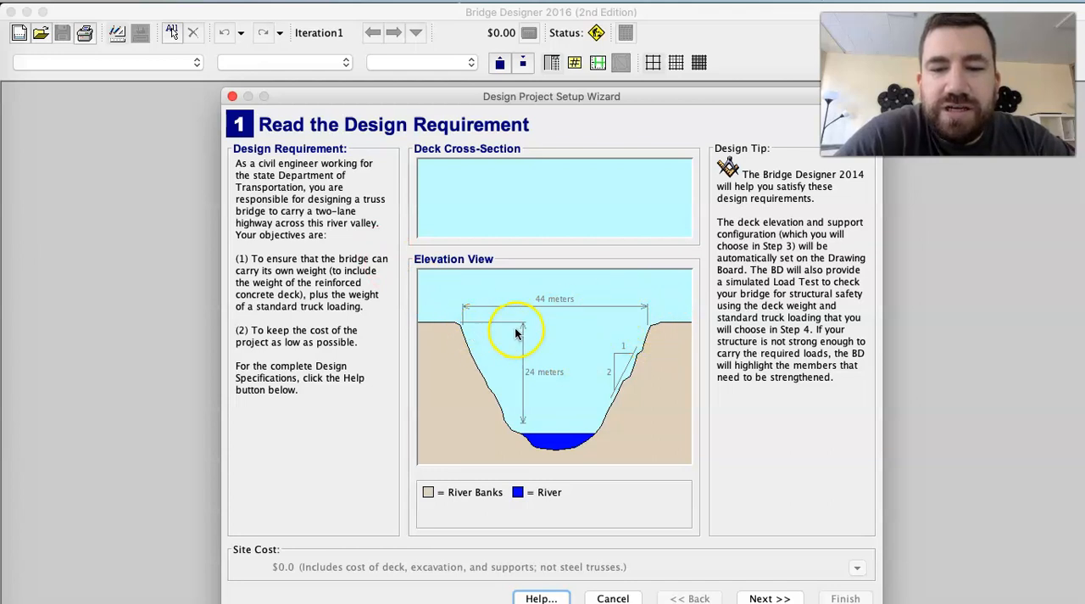
{"action": "mouse_move", "coordinate": [615, 381]}
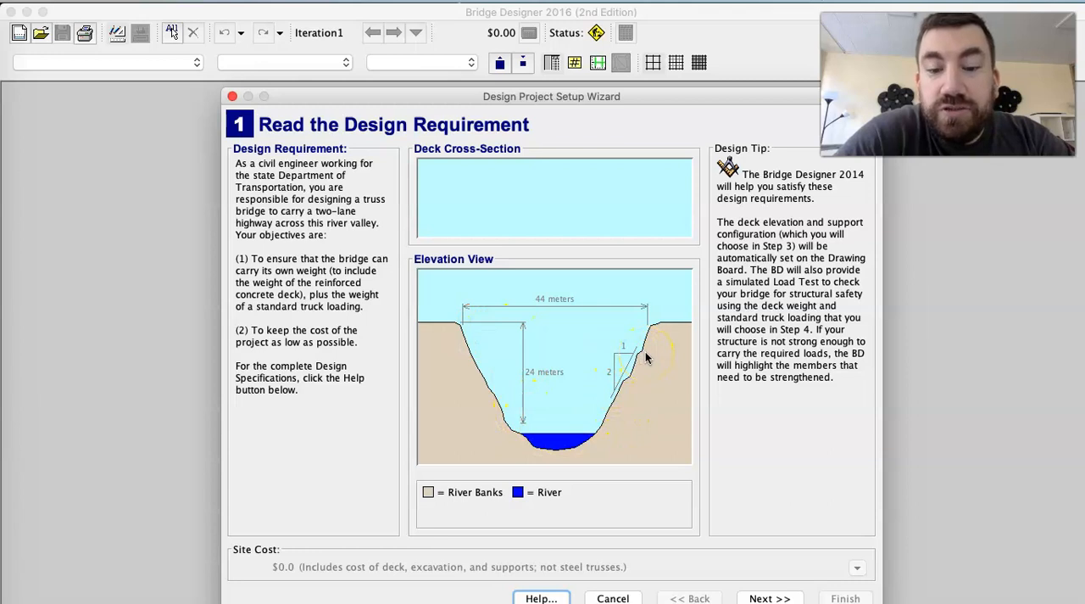
{"action": "mouse_move", "coordinate": [352, 224]}
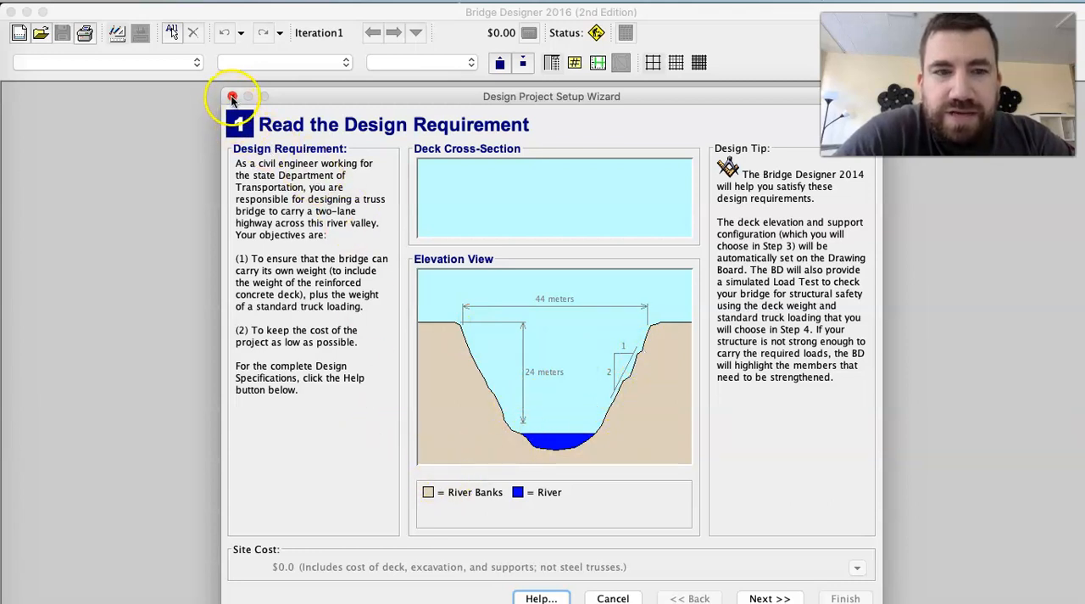
- Restart the wizard via File > New Design and continue without a local contest code
{"action": "left_click", "coordinate": [230, 96]}
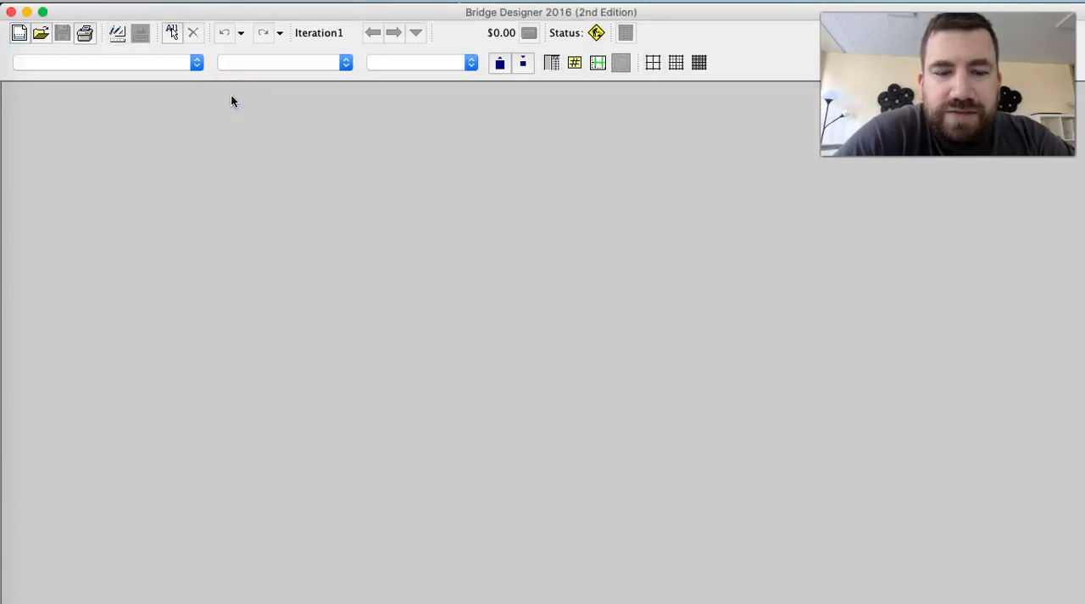
{"action": "left_click", "coordinate": [201, 120]}
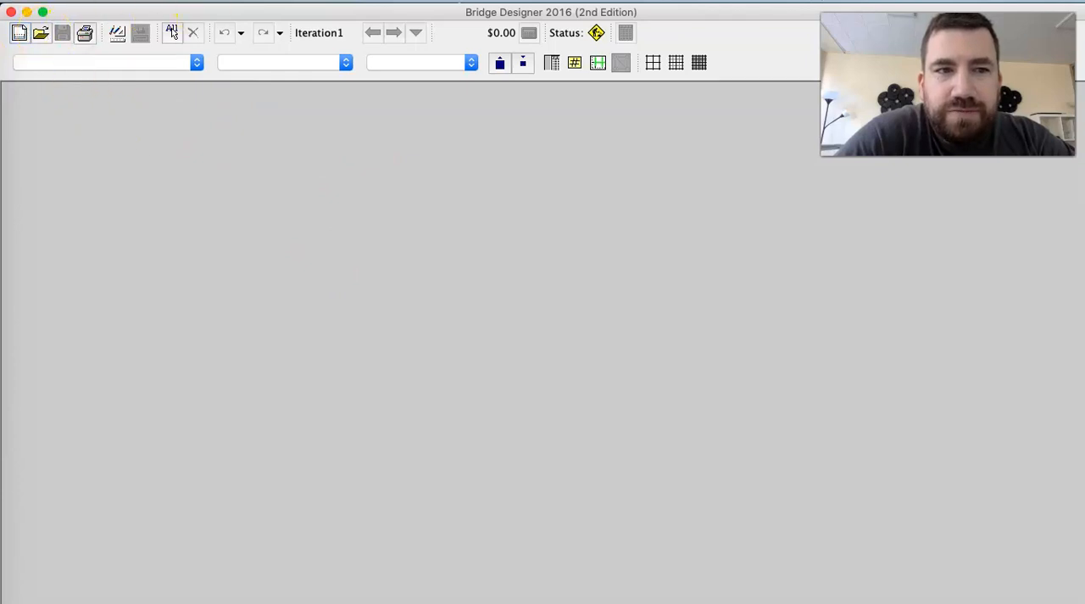
{"action": "left_click", "coordinate": [21, 32]}
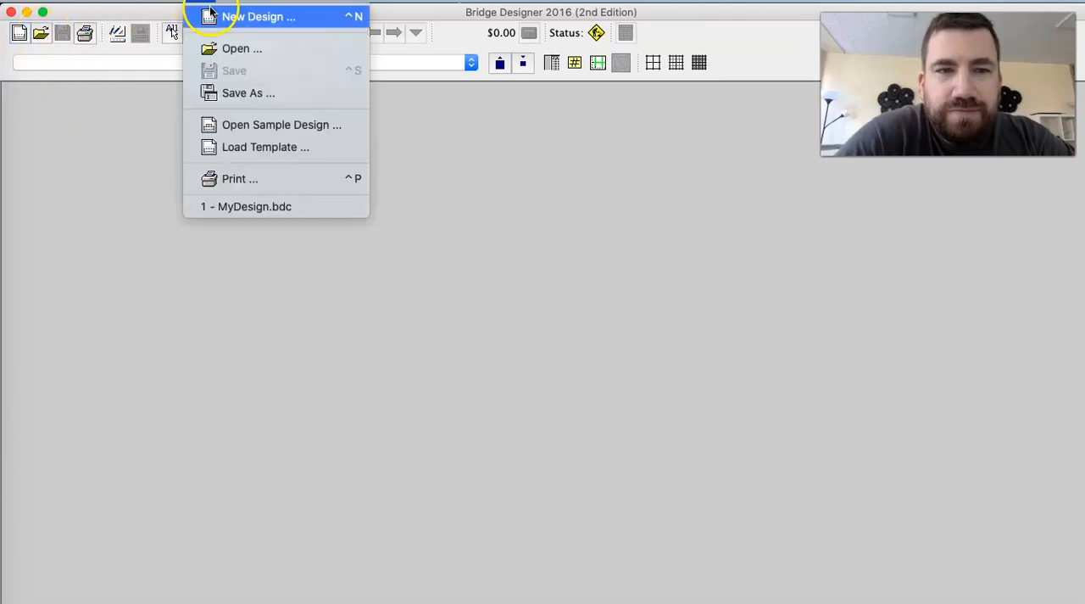
{"action": "left_click", "coordinate": [257, 16]}
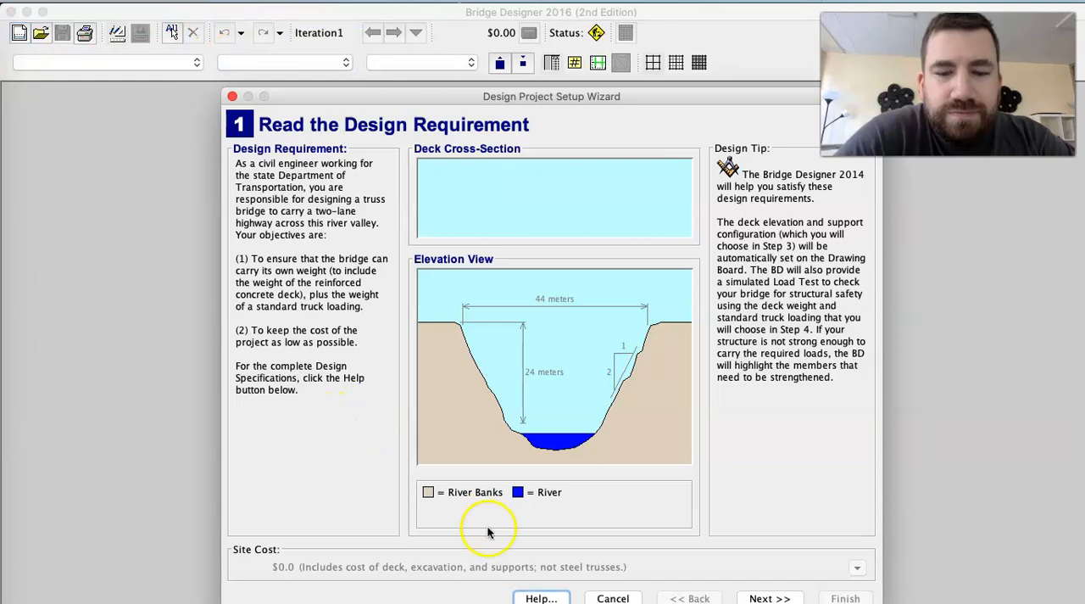
{"action": "left_click", "coordinate": [769, 598]}
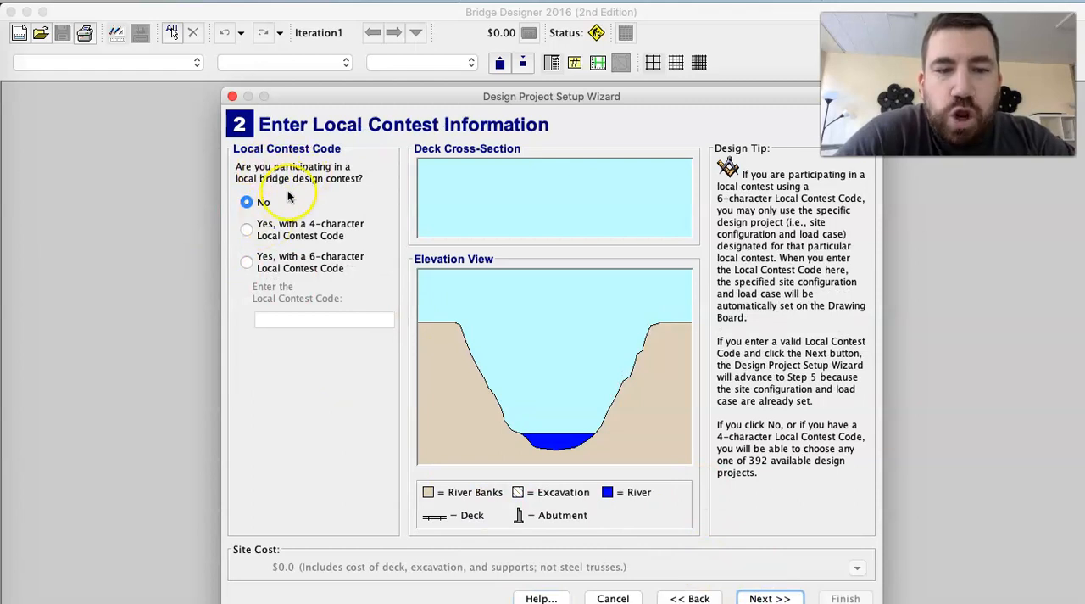
{"action": "left_click", "coordinate": [769, 597]}
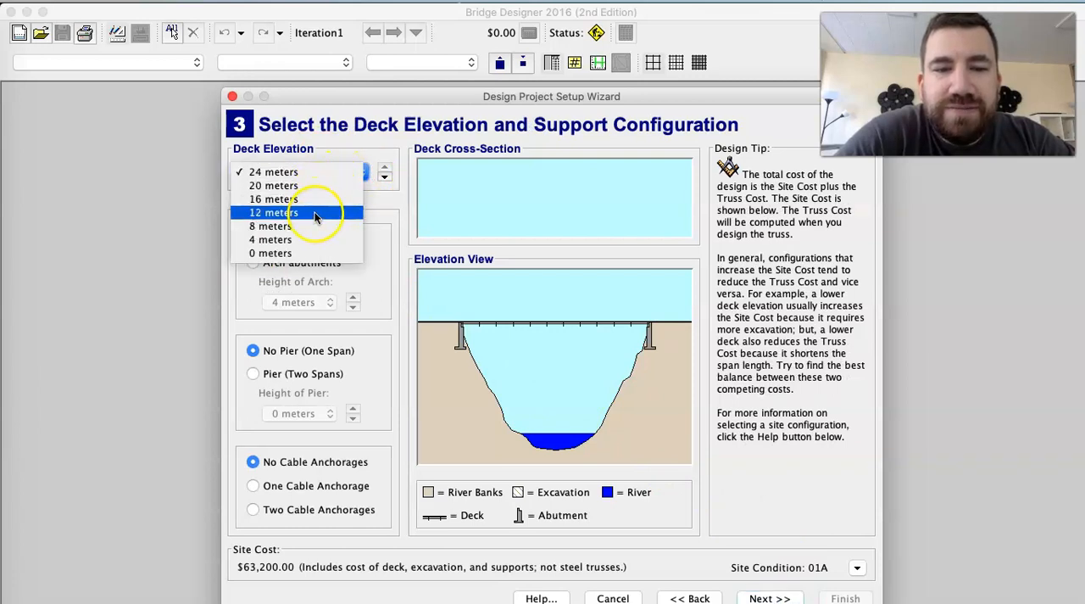
- Keep a 24 m deck with standard abutments, single span and no cable anchorage
{"action": "left_click", "coordinate": [273, 212]}
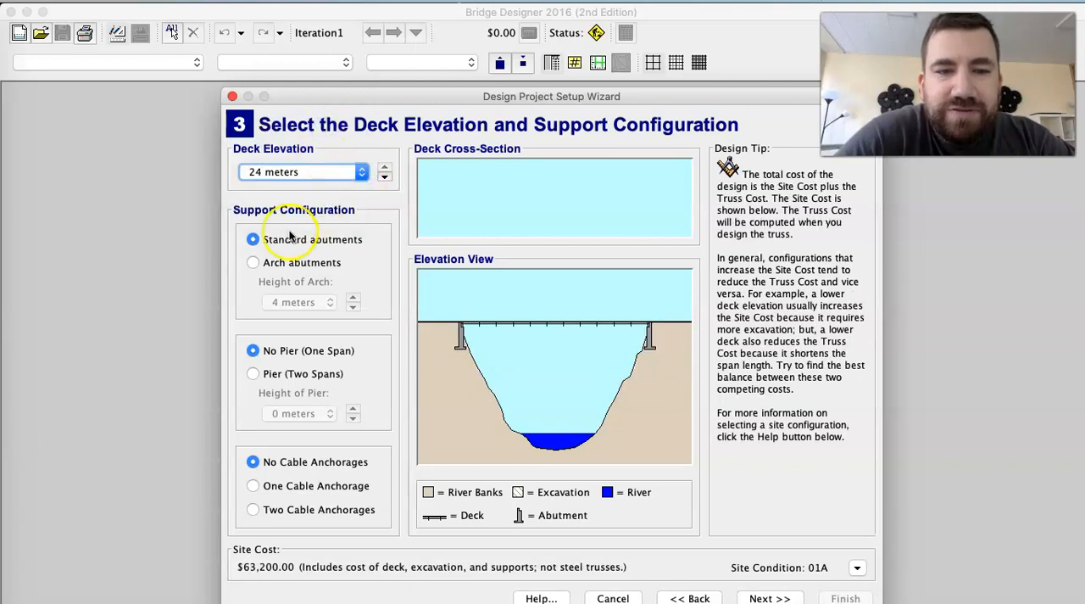
{"action": "left_click", "coordinate": [252, 262]}
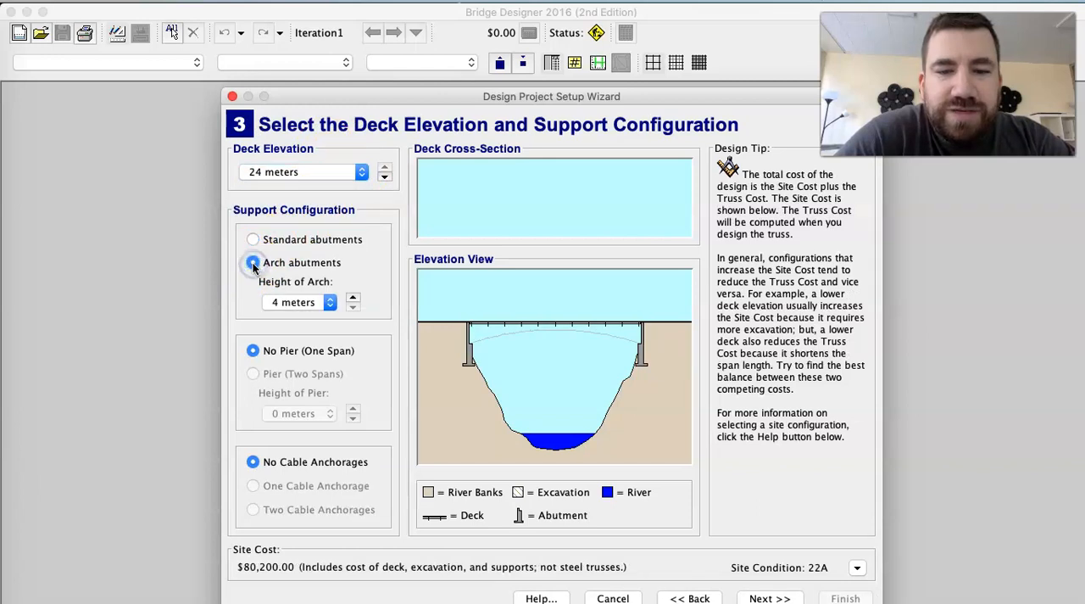
{"action": "left_click", "coordinate": [253, 239]}
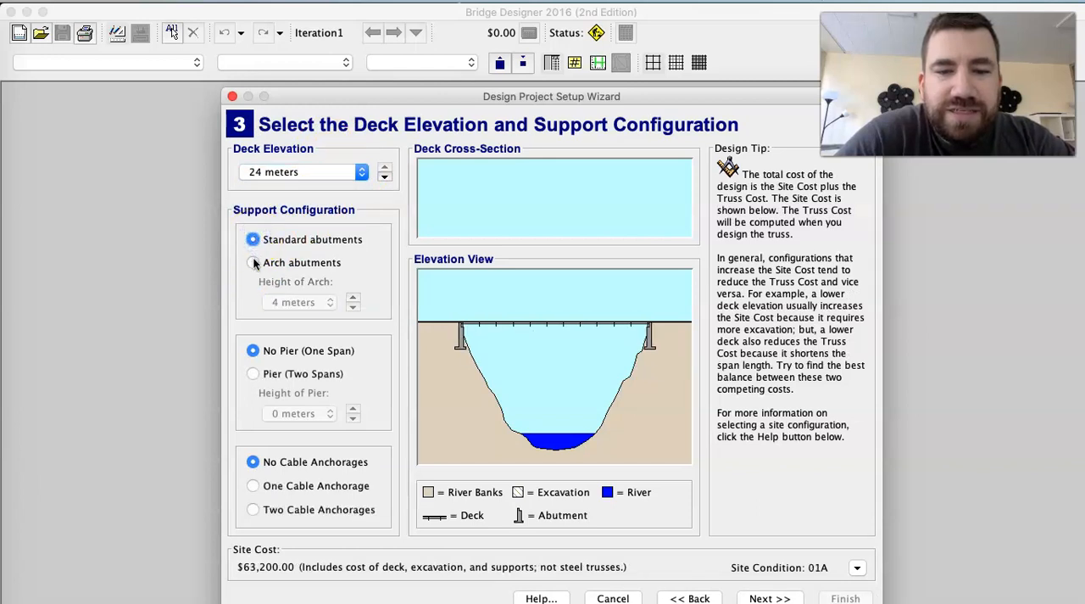
{"action": "left_click", "coordinate": [253, 373]}
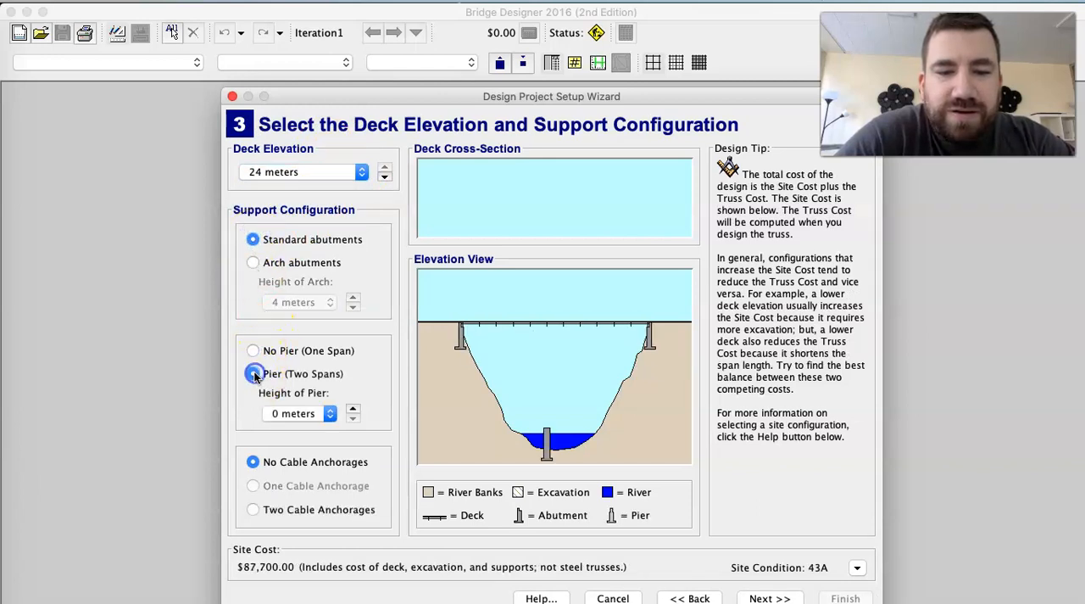
{"action": "left_click", "coordinate": [252, 350]}
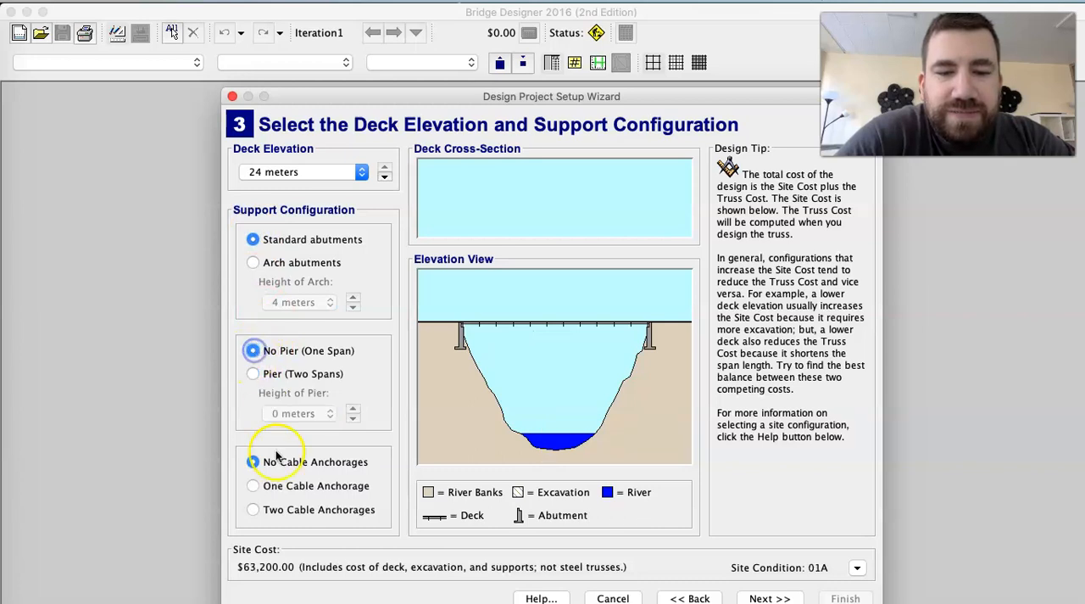
{"action": "left_click", "coordinate": [253, 485]}
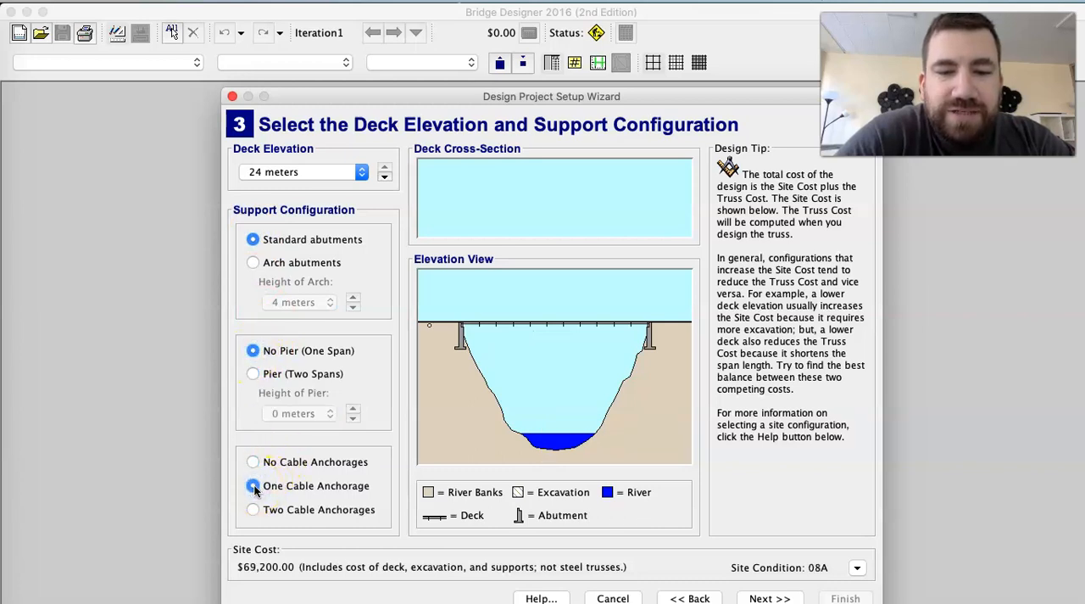
{"action": "left_click", "coordinate": [253, 461]}
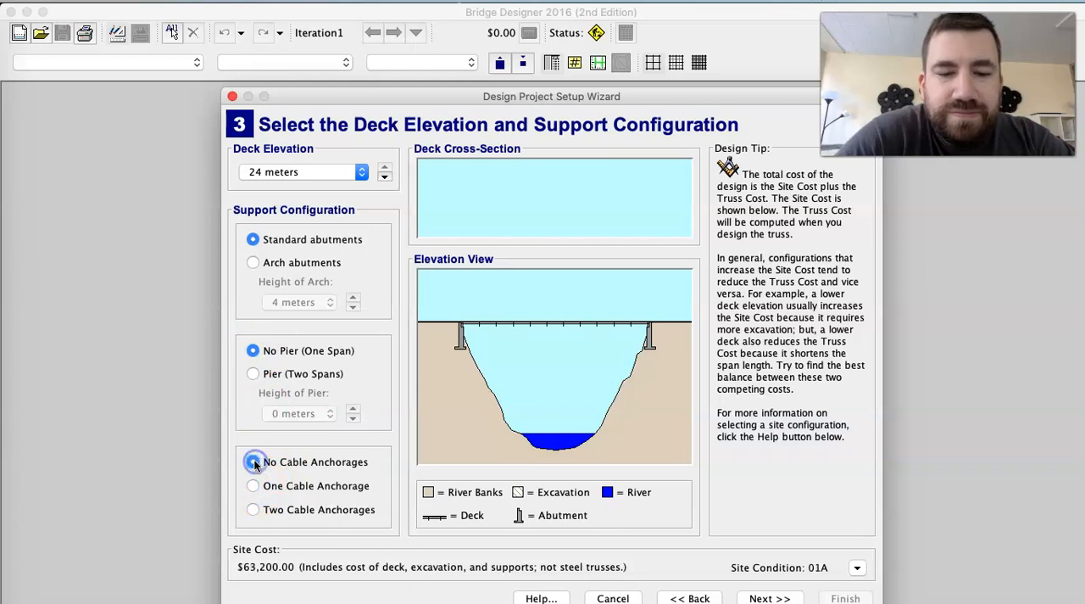
- Choose a high-strength concrete deck and finish the project setup
{"action": "left_click", "coordinate": [769, 597]}
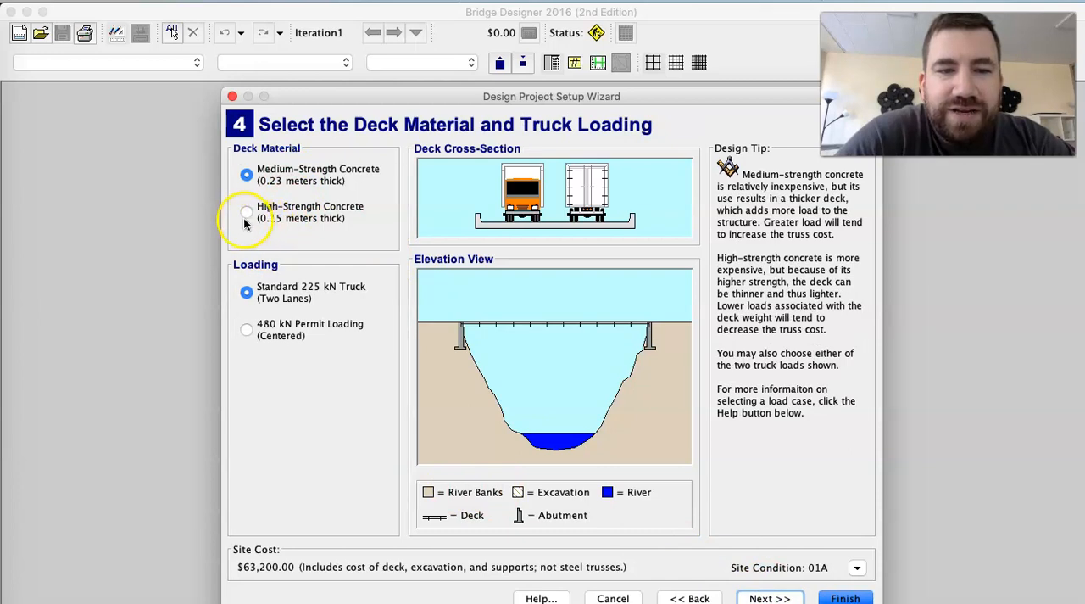
{"action": "left_click", "coordinate": [246, 211]}
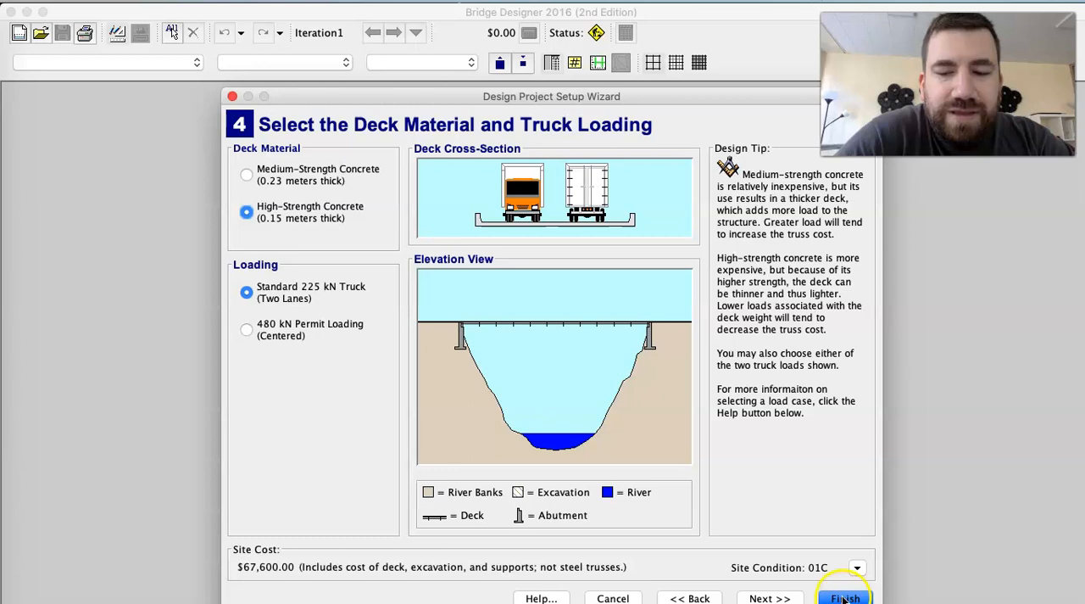
{"action": "left_click", "coordinate": [843, 597]}
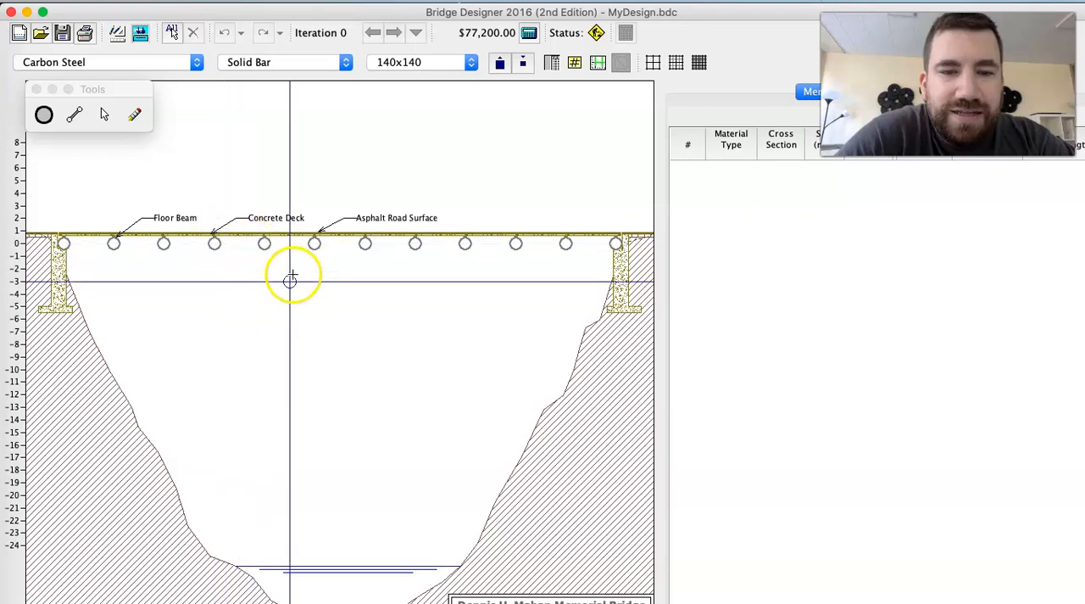
{"action": "left_click", "coordinate": [44, 114]}
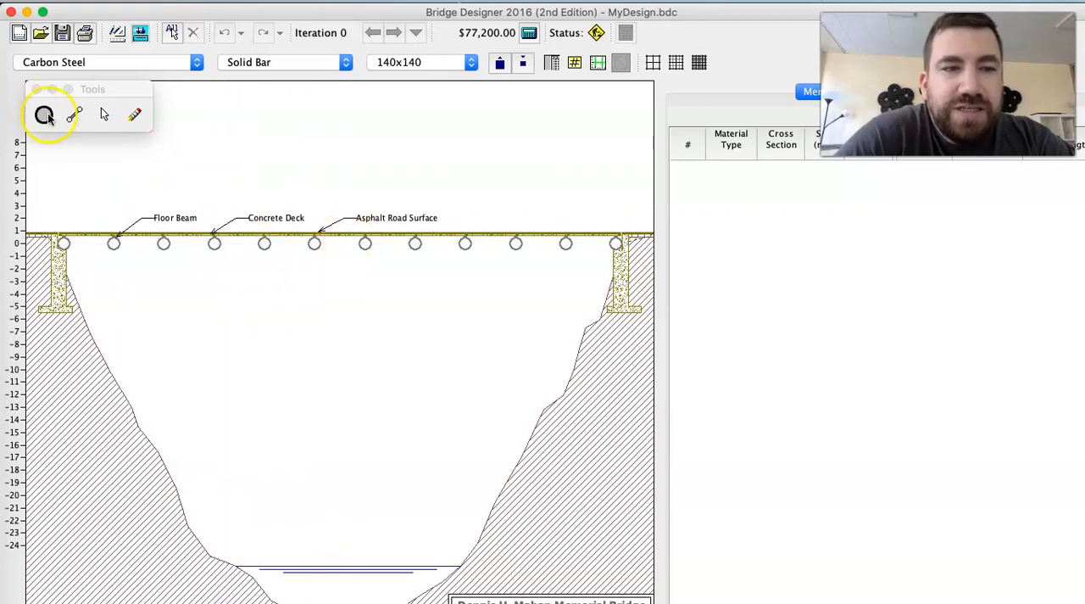
{"action": "mouse_move", "coordinate": [44, 115]}
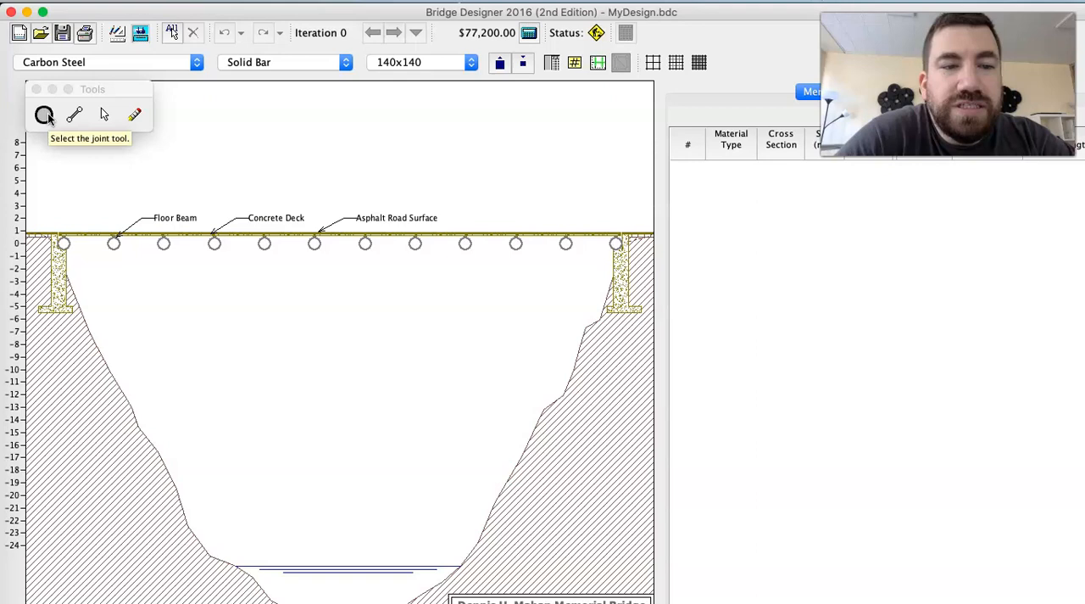
{"action": "mouse_move", "coordinate": [104, 114]}
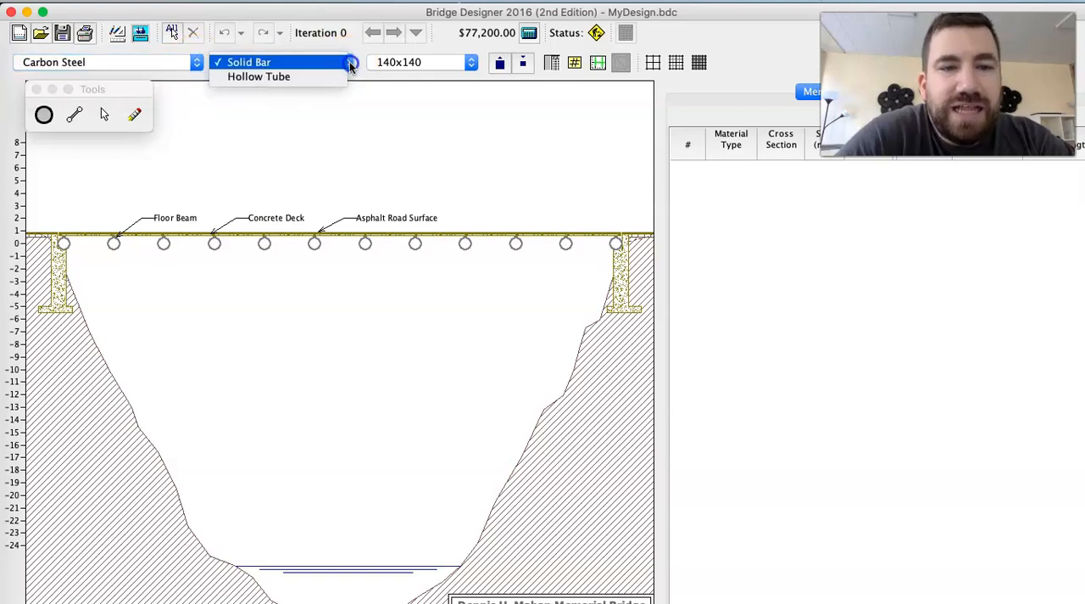
{"action": "left_click", "coordinate": [249, 62]}
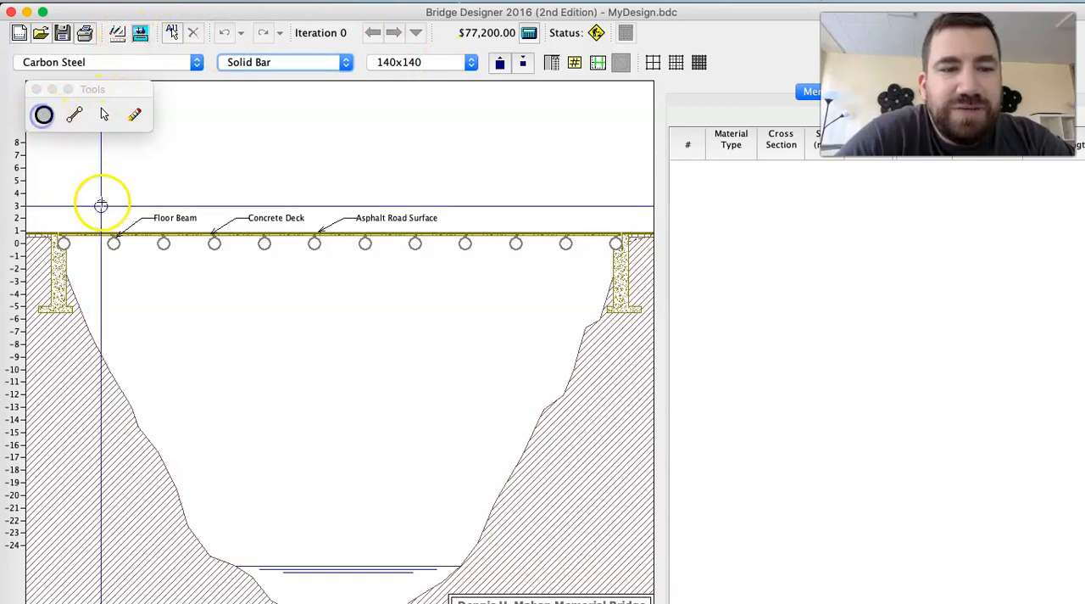
- Place a row of joints 3 m above the deck
{"action": "left_click_drag", "start_coordinate": [101, 205], "coordinate": [139, 206]}
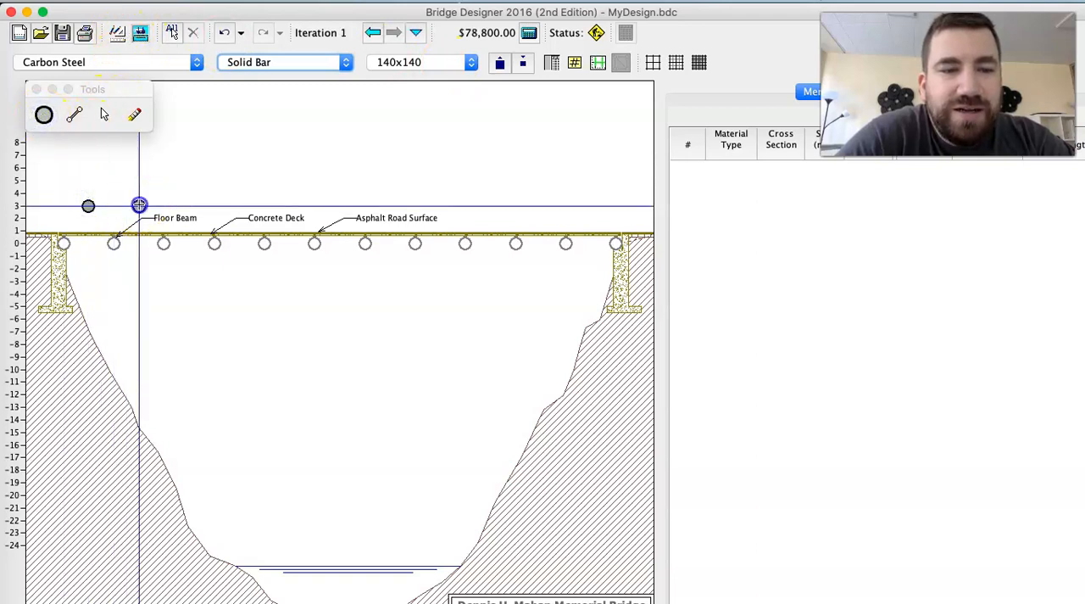
{"action": "left_click", "coordinate": [227, 206]}
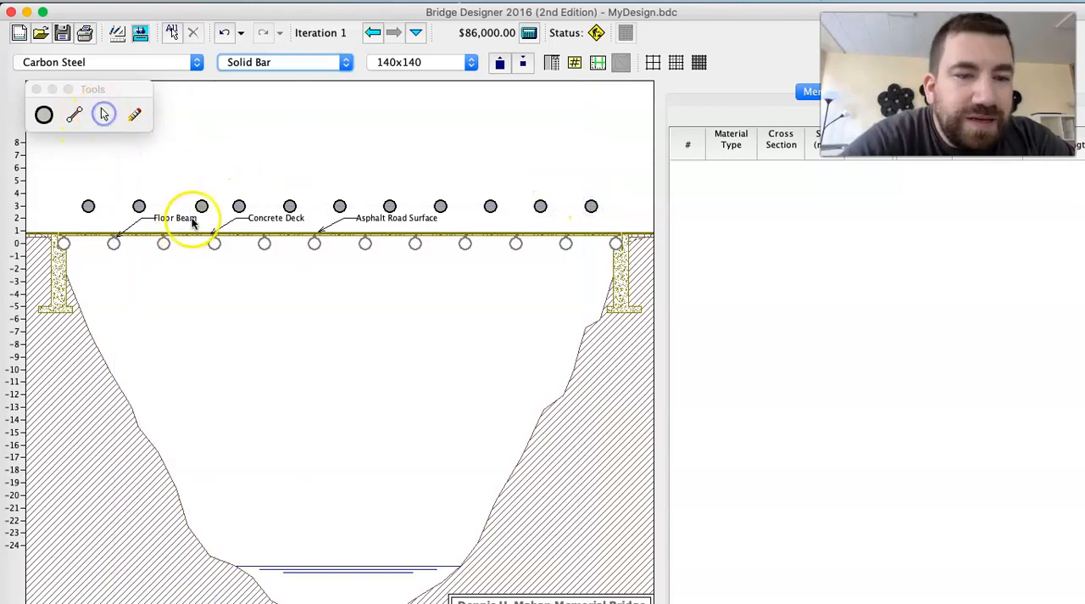
{"action": "left_click", "coordinate": [199, 206]}
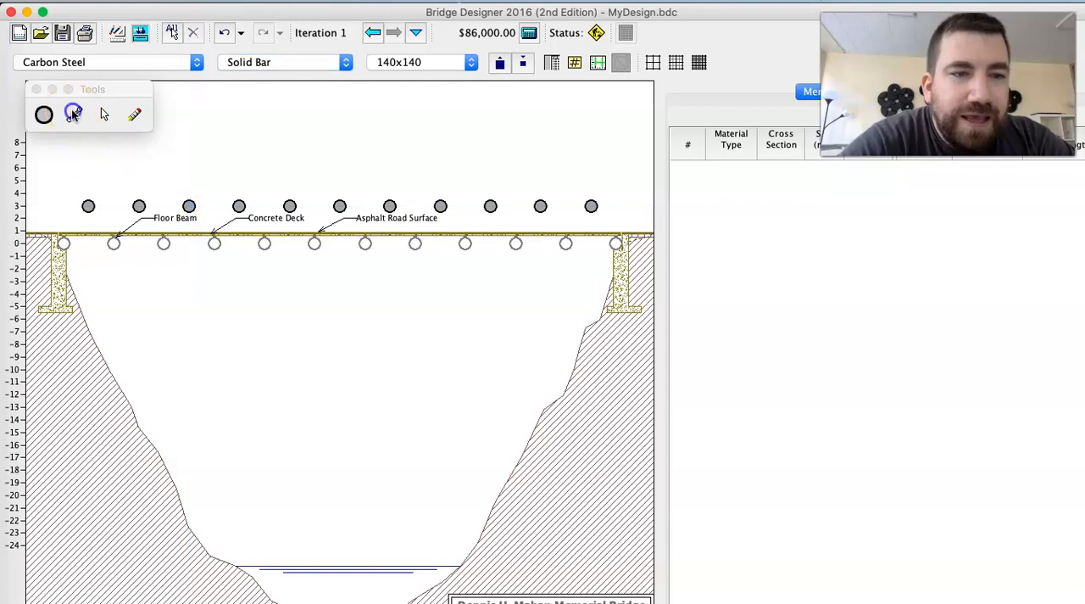
- Draw zigzag diagonal members from the upper joints down to the deck joints
{"action": "left_click", "coordinate": [44, 115]}
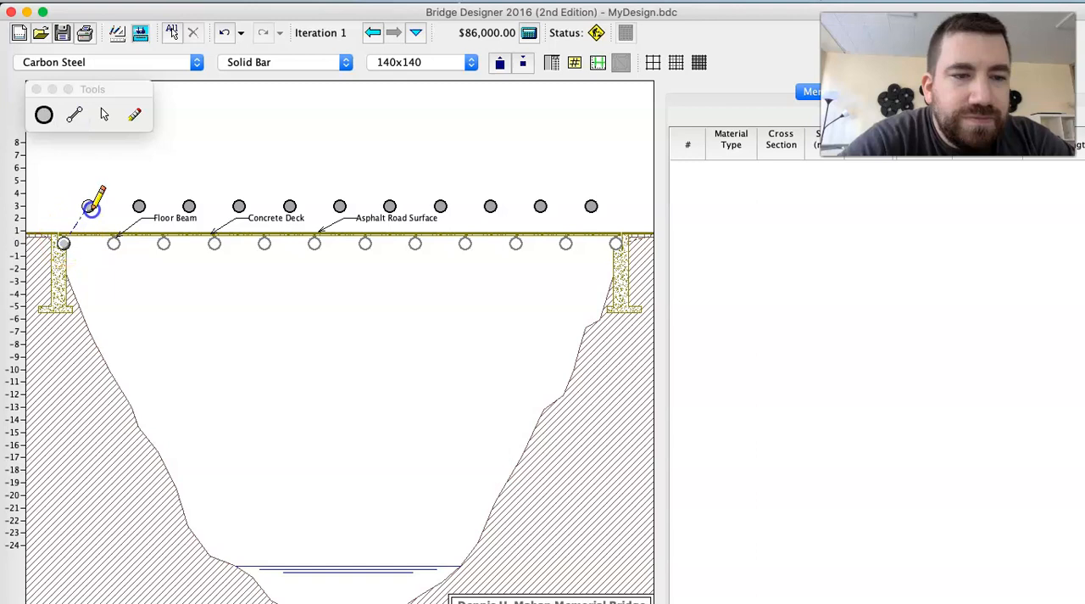
{"action": "left_click_drag", "start_coordinate": [88, 206], "coordinate": [112, 242]}
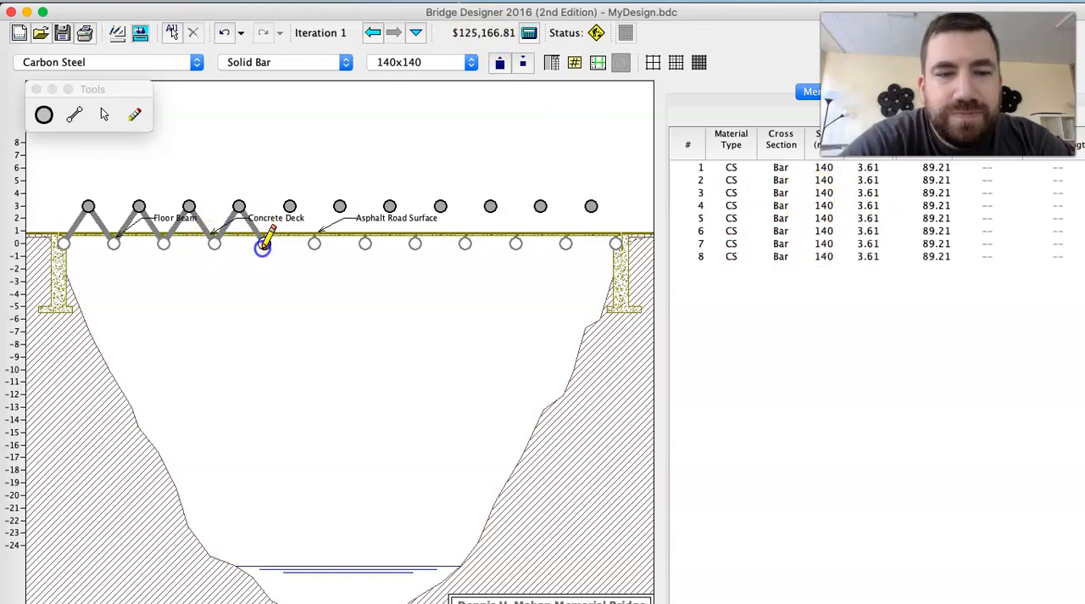
{"action": "left_click", "coordinate": [314, 243]}
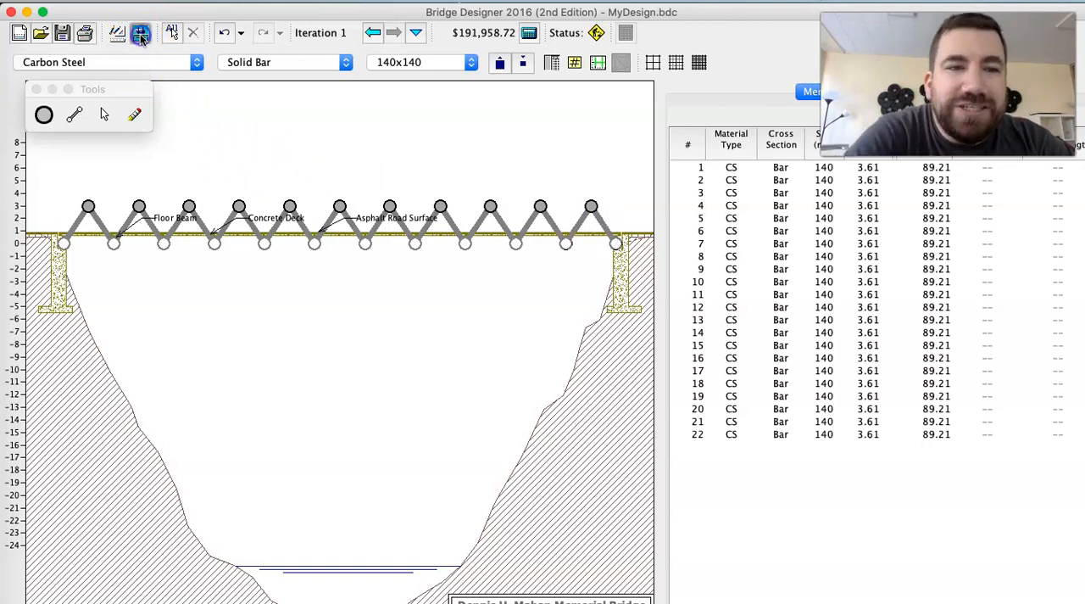
- Load-test the zigzag truss and read through the unstable-model explanation
{"action": "left_click", "coordinate": [140, 32]}
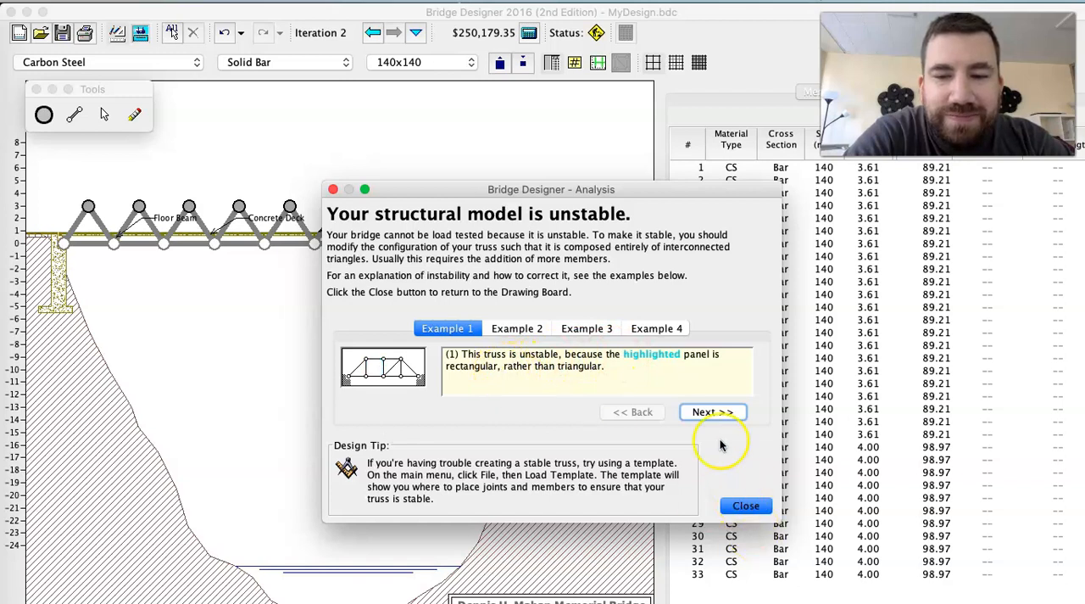
{"action": "left_click", "coordinate": [712, 412]}
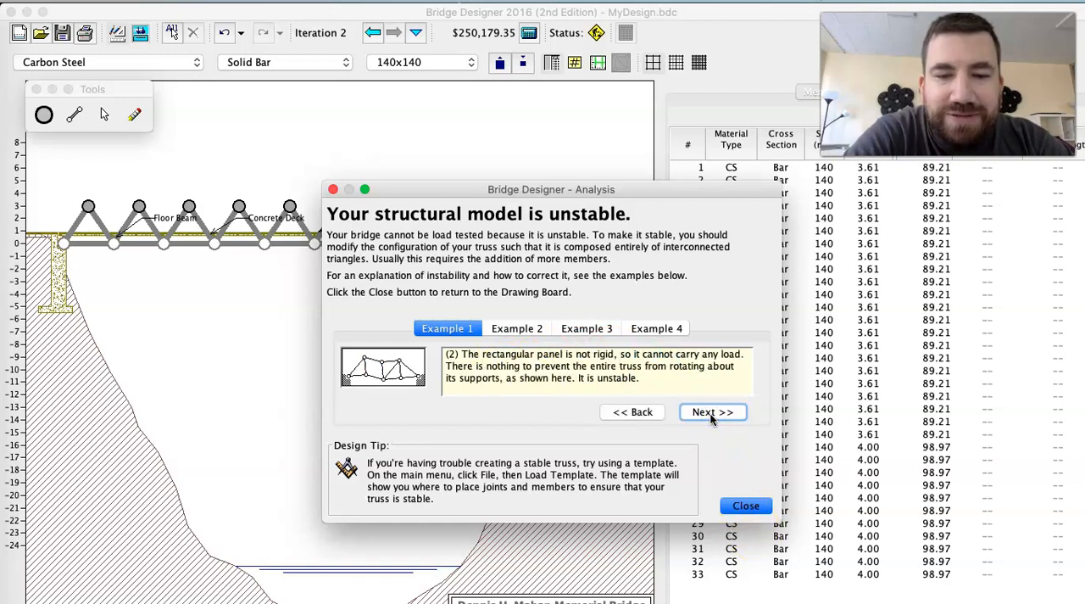
{"action": "left_click", "coordinate": [712, 412]}
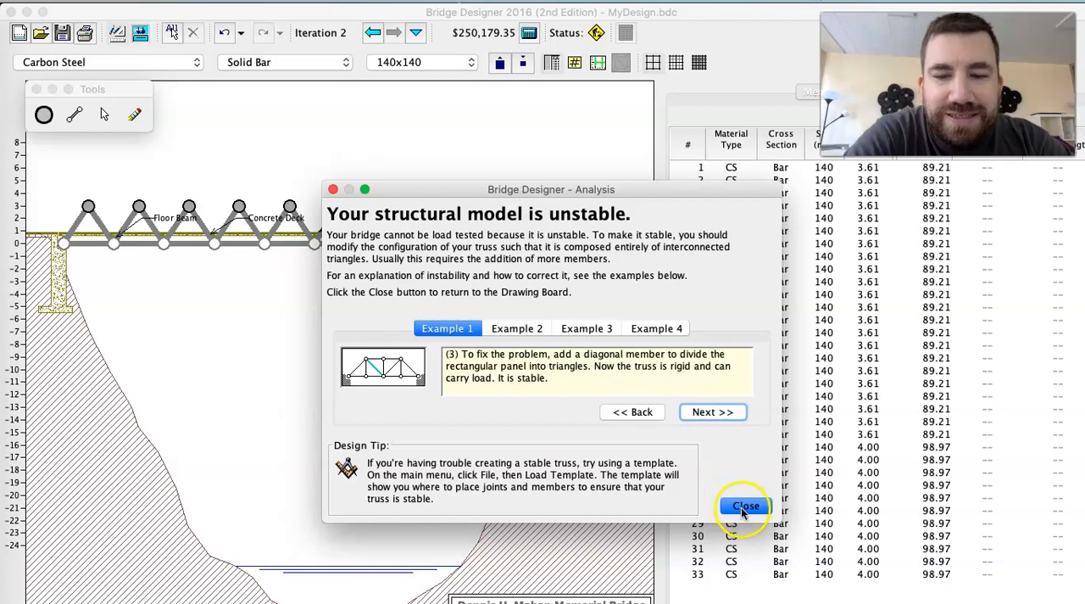
{"action": "left_click", "coordinate": [744, 506]}
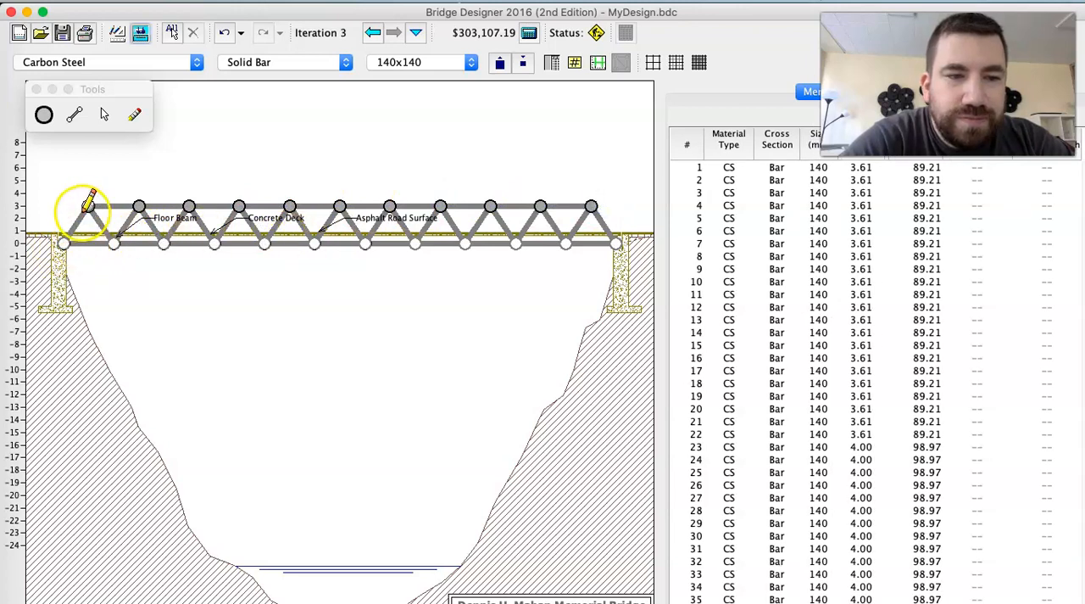
{"action": "mouse_move", "coordinate": [199, 81]}
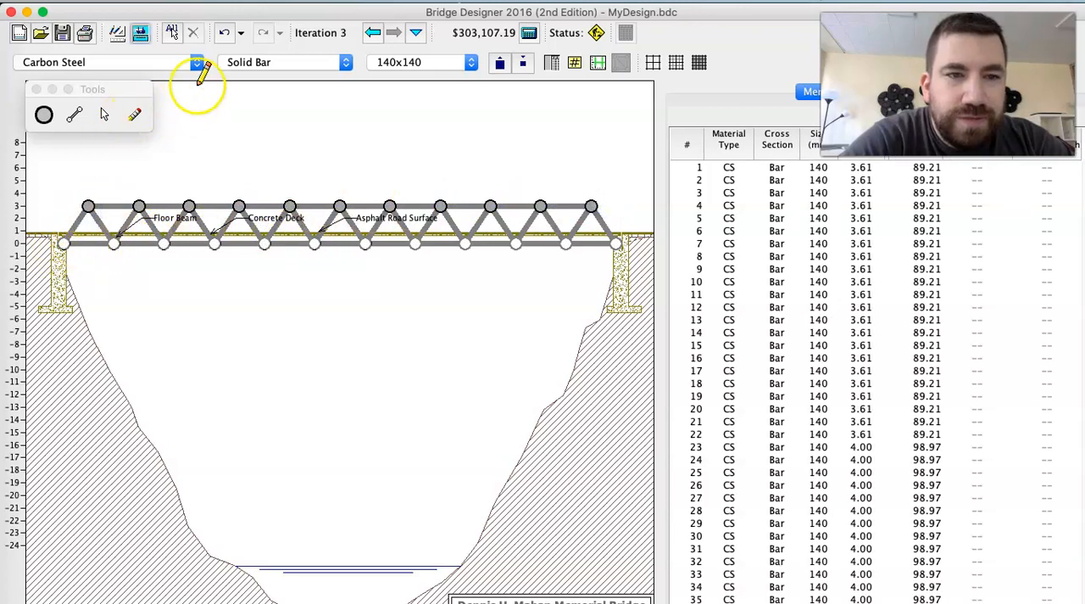
- Load-test the triangulated truss, watch the collapse, and return to the drawing board
{"action": "left_click", "coordinate": [140, 32]}
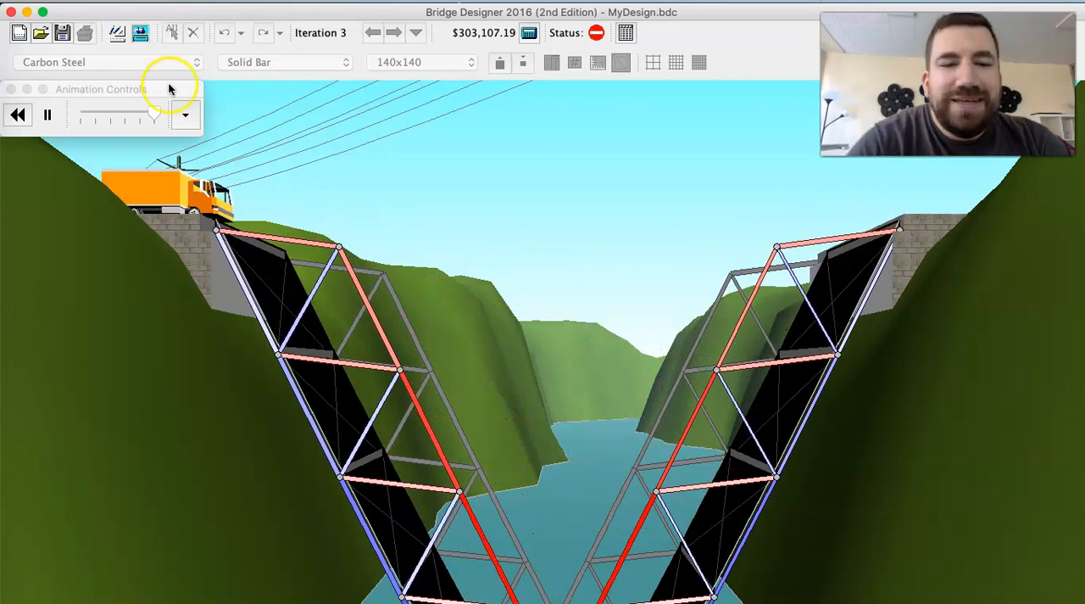
{"action": "left_click", "coordinate": [17, 115]}
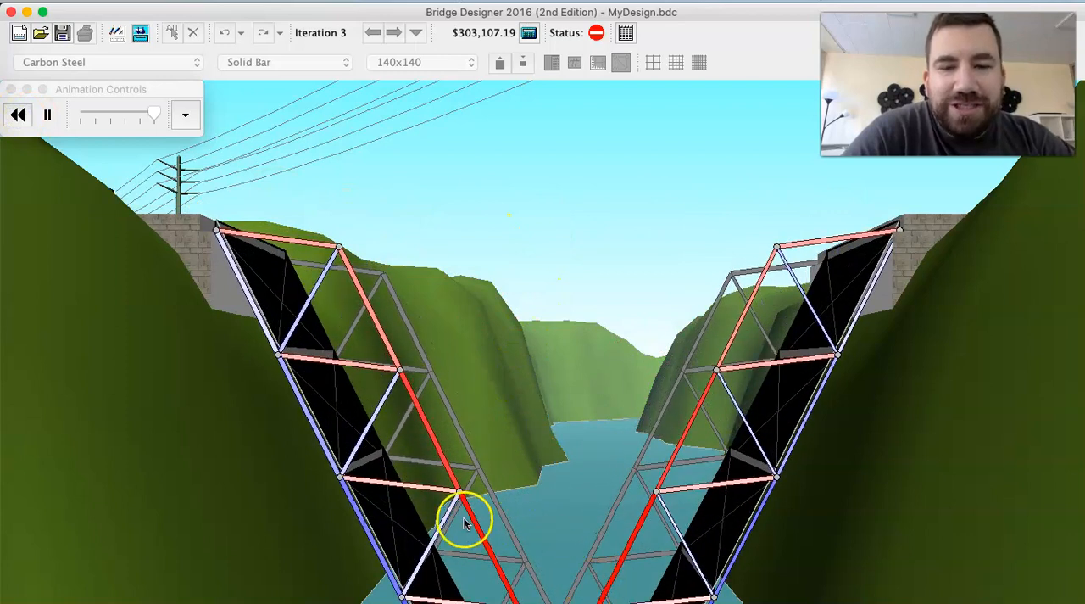
{"action": "left_click", "coordinate": [140, 33]}
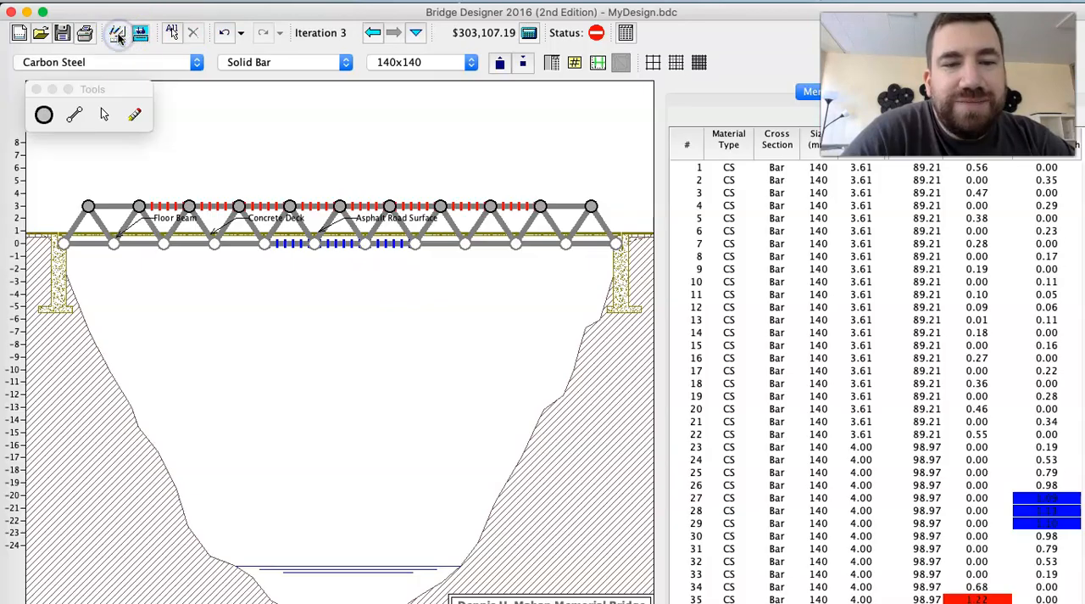
- Add midpoint joints on the top chord and deck, linked by short 2 m members
{"action": "left_click", "coordinate": [167, 206]}
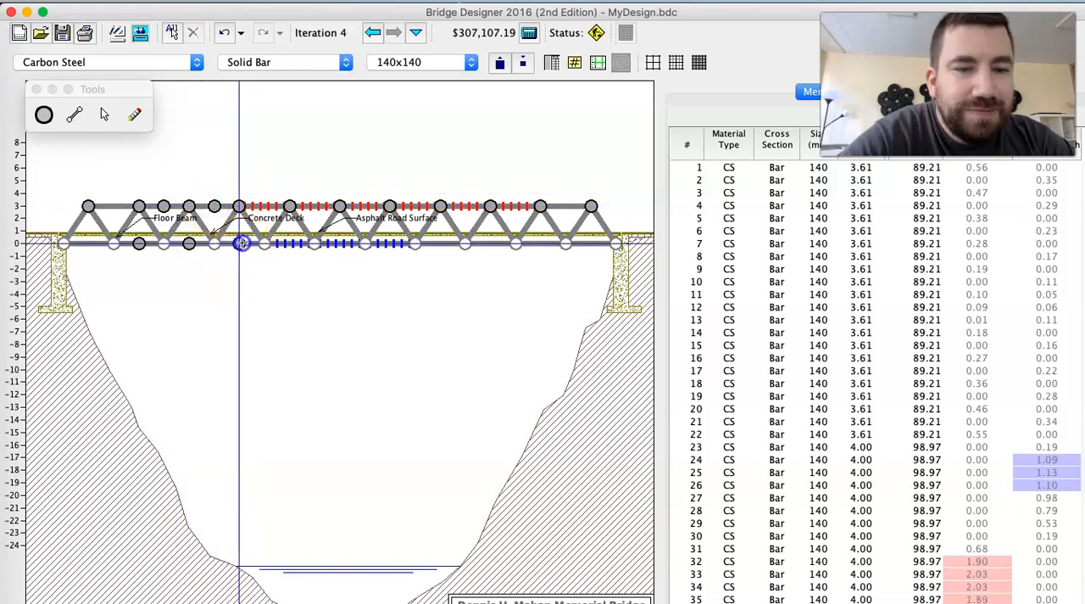
{"action": "left_click_drag", "start_coordinate": [241, 243], "coordinate": [314, 206]}
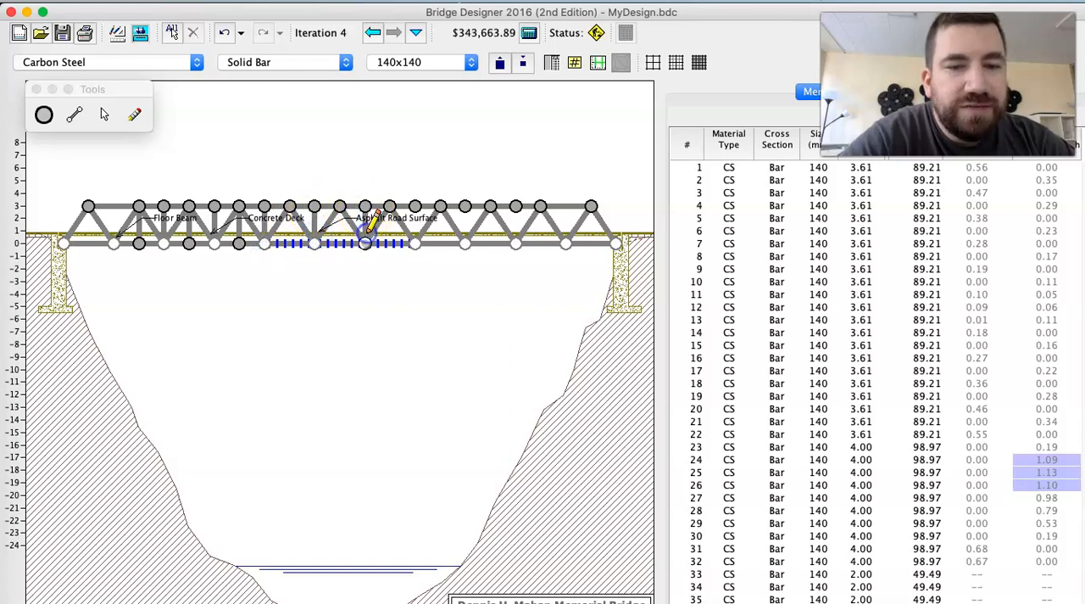
{"action": "left_click", "coordinate": [465, 207]}
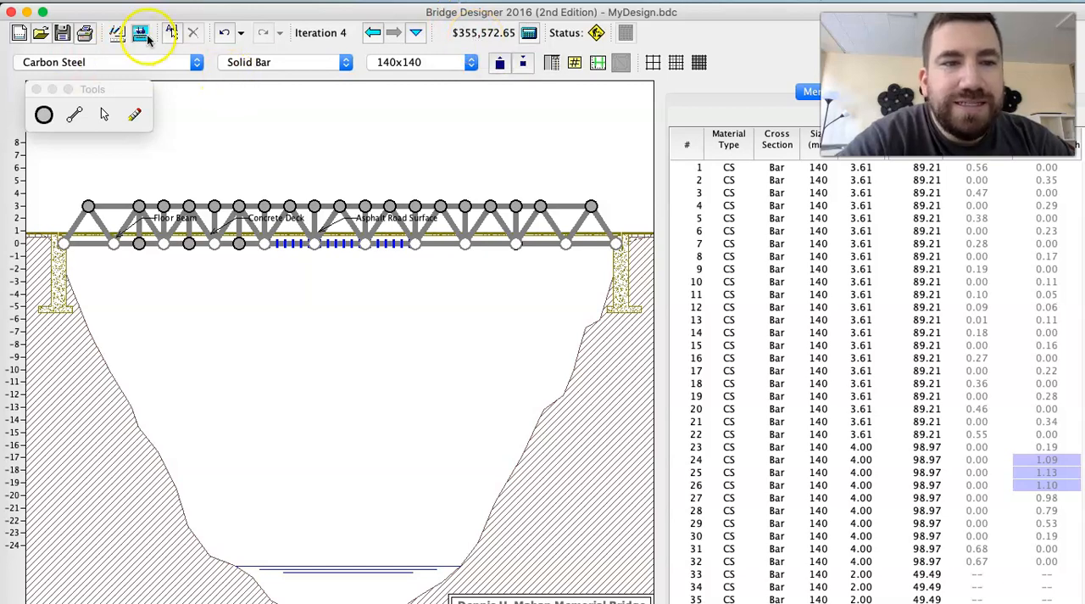
- Run a load test on the subdivided truss
{"action": "left_click", "coordinate": [140, 32]}
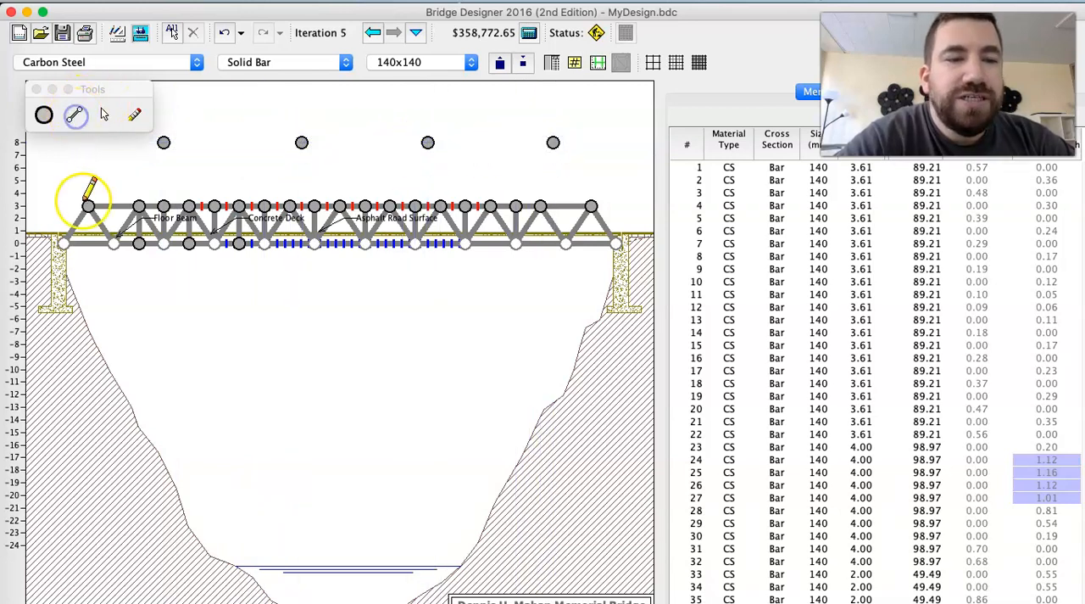
- Draw end posts, top chord and diagonals to the four high joints, then load-test
{"action": "left_click_drag", "start_coordinate": [87, 205], "coordinate": [162, 142]}
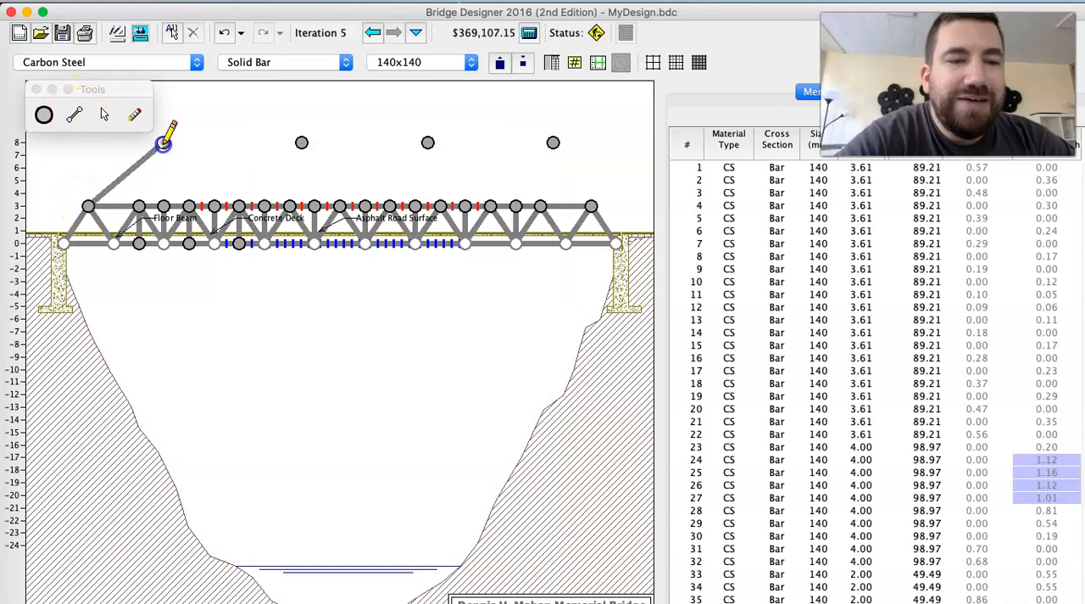
{"action": "left_click_drag", "start_coordinate": [163, 142], "coordinate": [302, 142]}
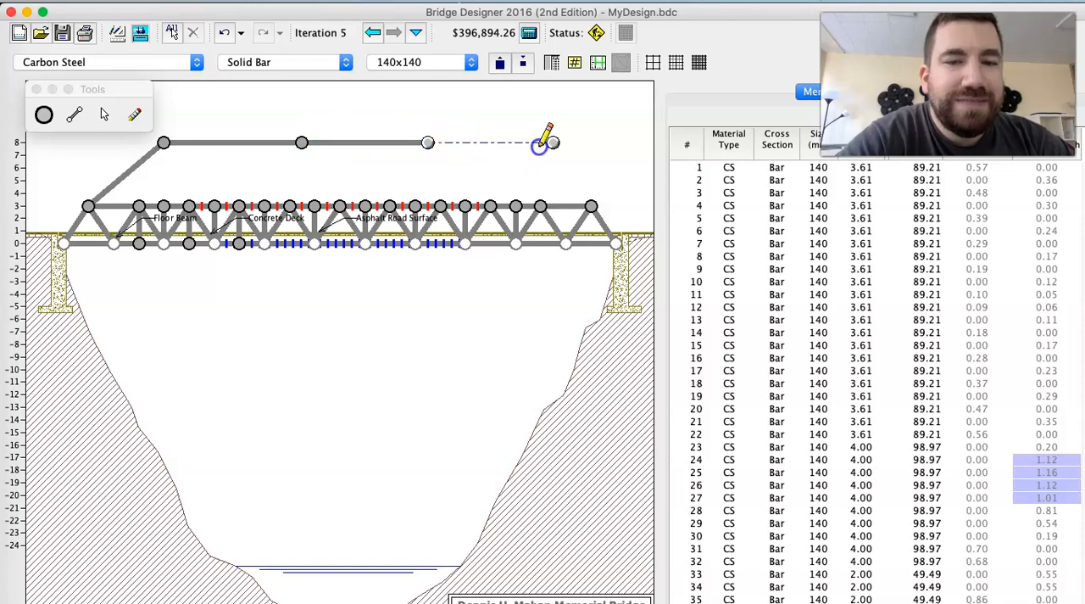
{"action": "left_click", "coordinate": [593, 202]}
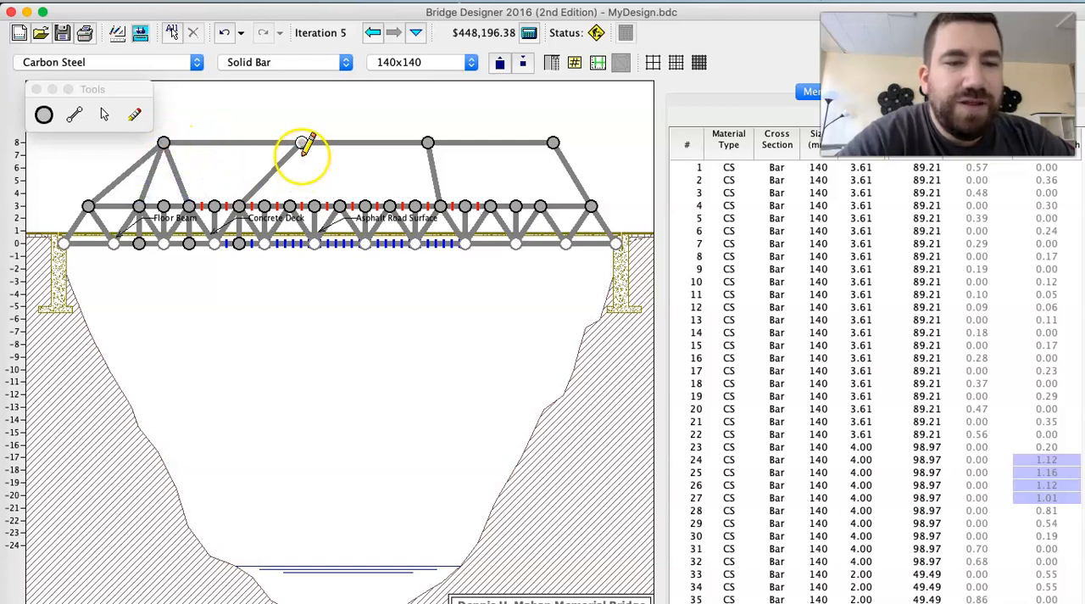
{"action": "left_click_drag", "start_coordinate": [302, 142], "coordinate": [428, 142]}
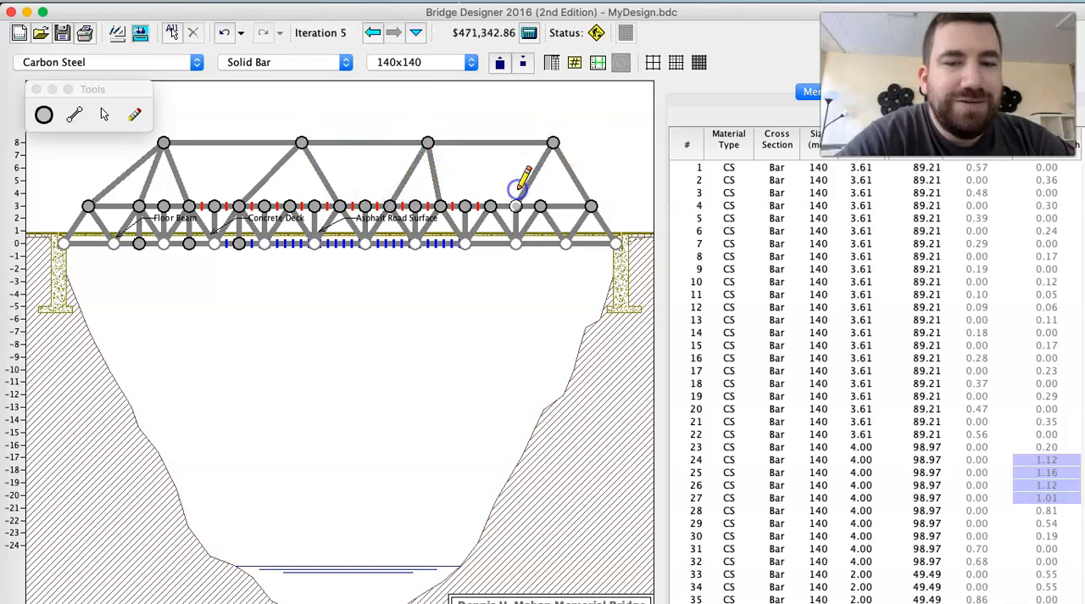
{"action": "left_click", "coordinate": [140, 33]}
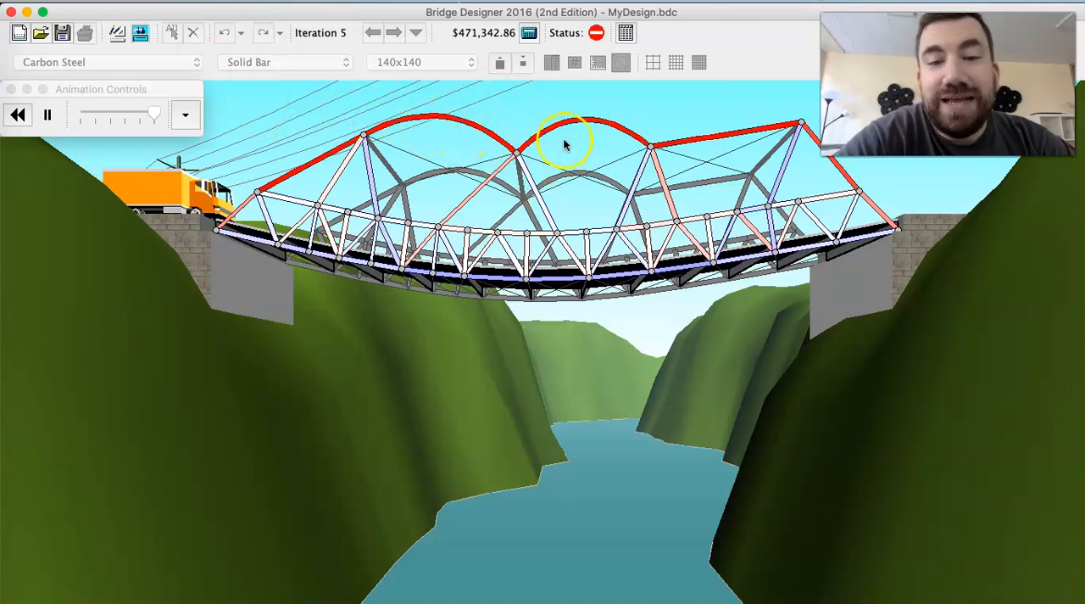
- Return to the Drawing Board to add upper joints and diagonals to the truss
{"action": "left_click", "coordinate": [118, 33]}
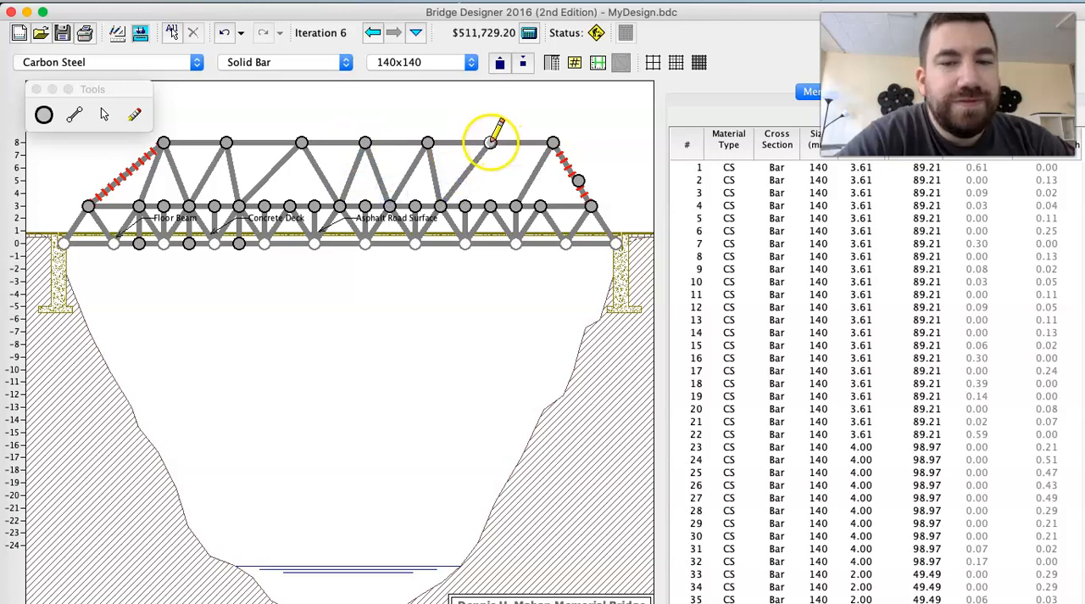
- Attach the last diagonal to the new upper joint and dismiss the unstable-structure message
{"action": "left_click", "coordinate": [490, 141]}
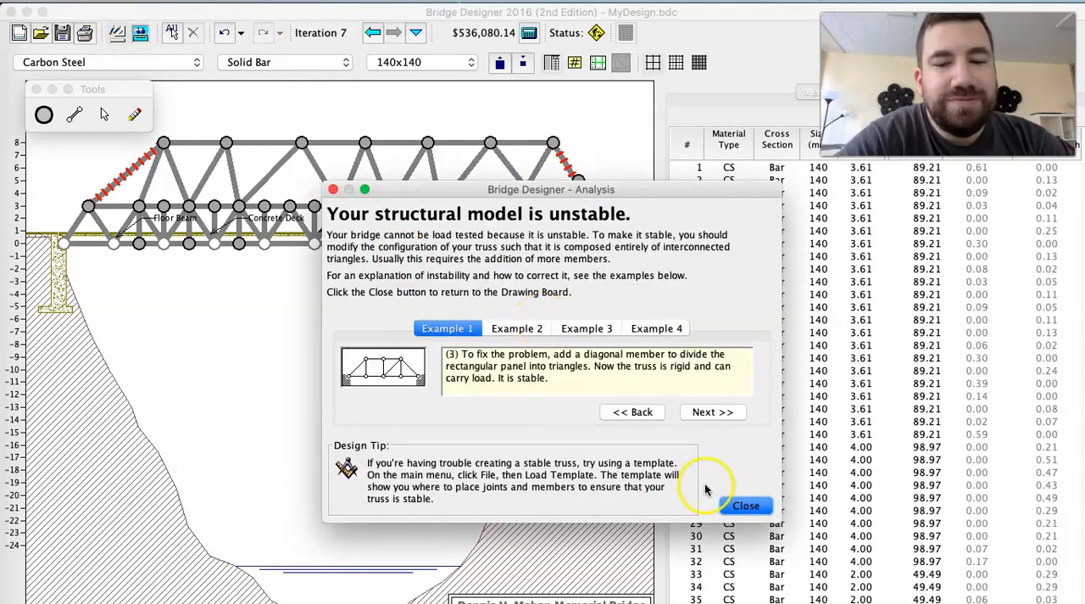
{"action": "left_click", "coordinate": [746, 504]}
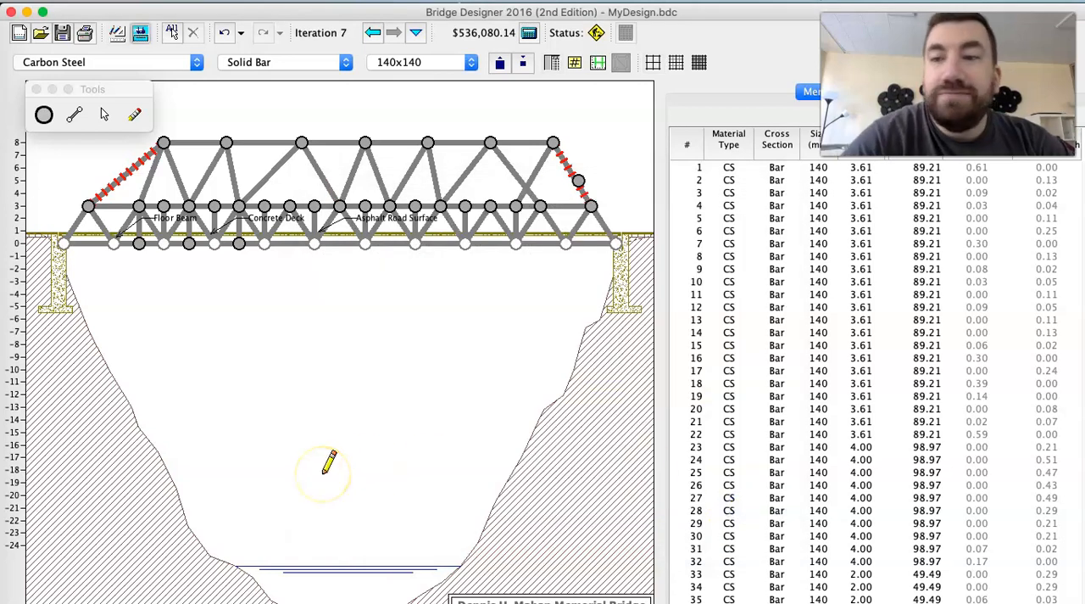